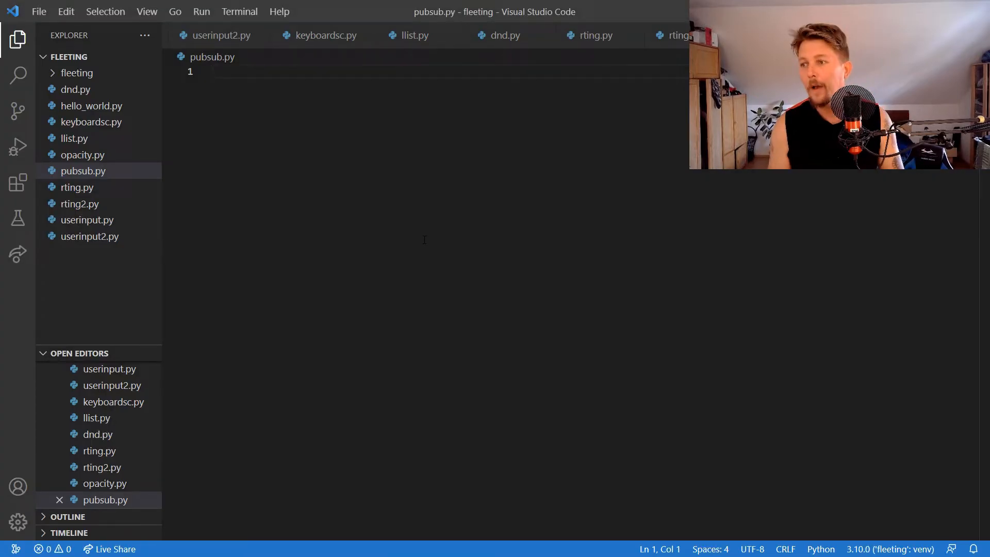
# Import flet, plus Column, ElevatedButton, Page, Row, Text and TextField from flet.
pyautogui.write('from flet import Column,')
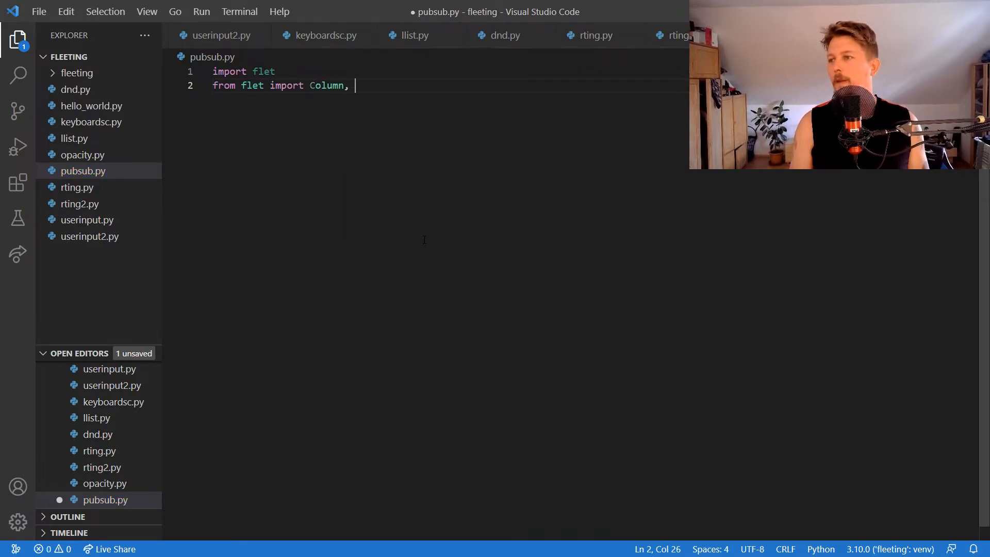
pyautogui.write('Eleve')
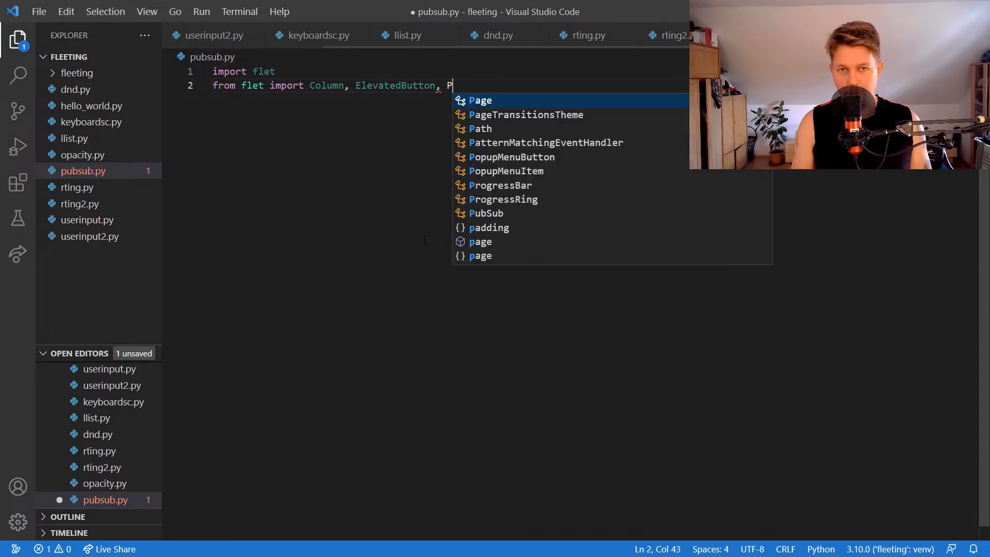
pyautogui.write('age, Row,')
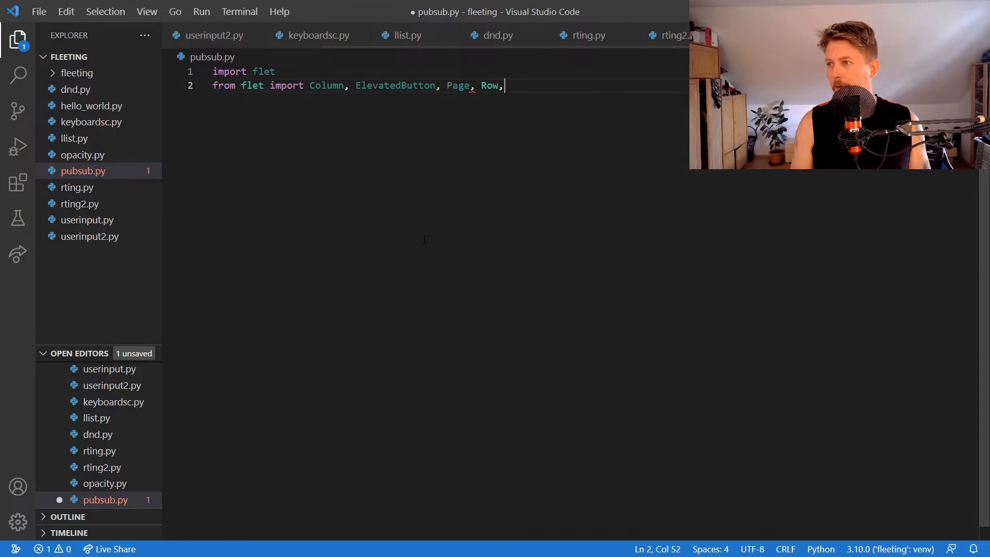
pyautogui.write('Text,')
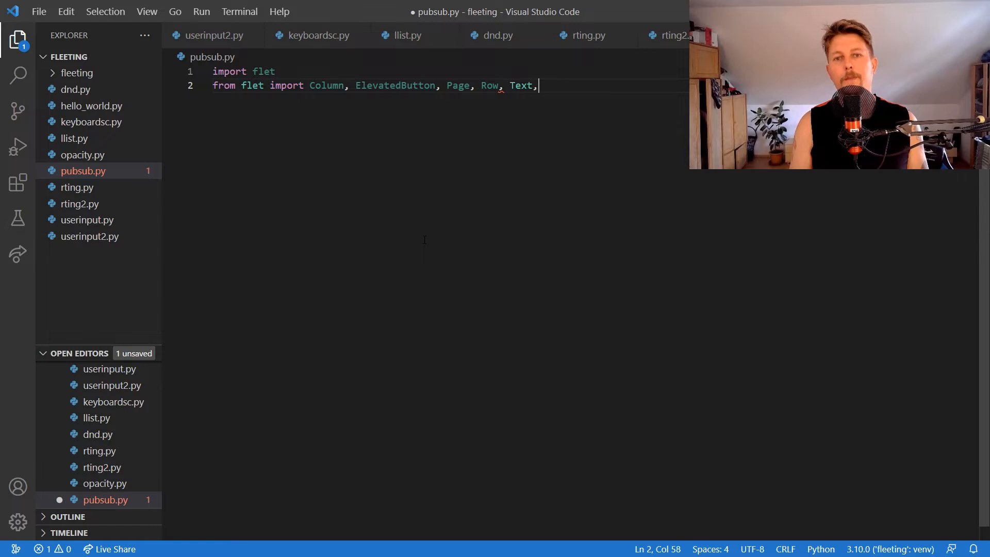
pyautogui.write('TextFi')
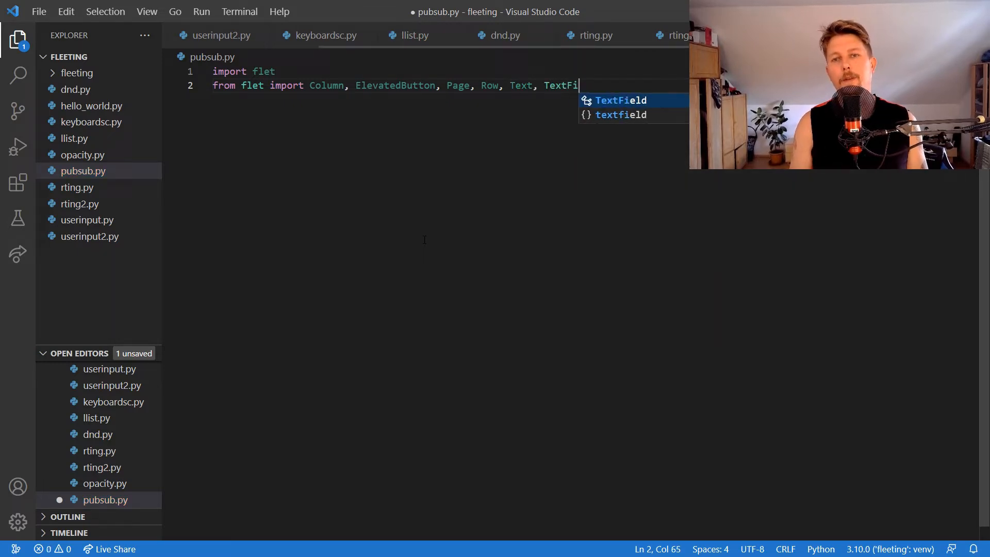
pyautogui.write('d')
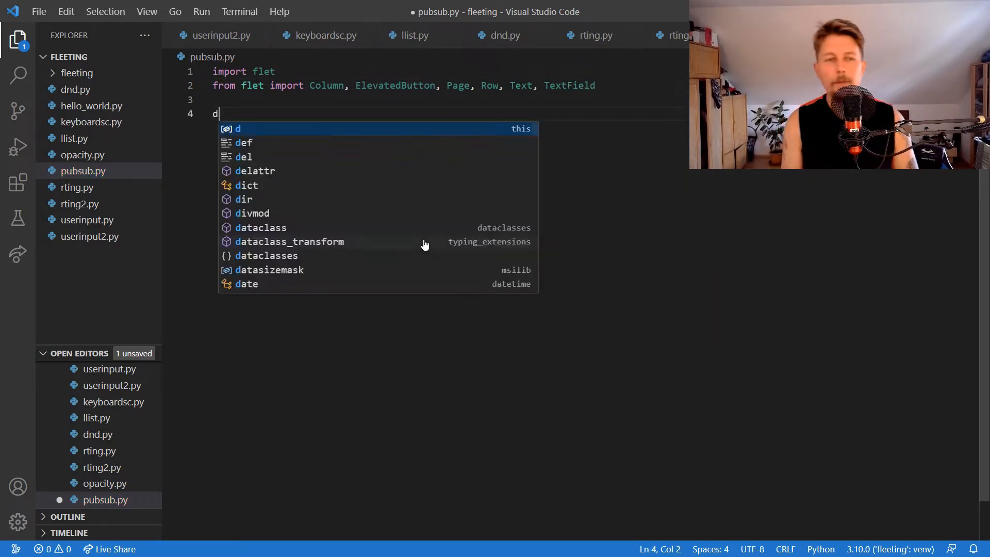
# Define main(page: Page) and set page.title to "PubSub demo".
pyautogui.write('ef main()')
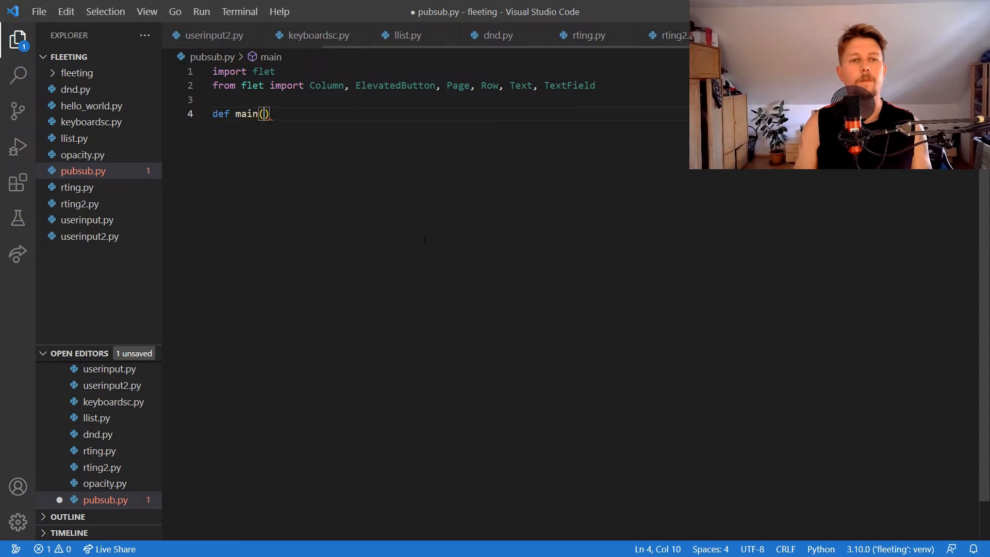
pyautogui.write('page: Page')
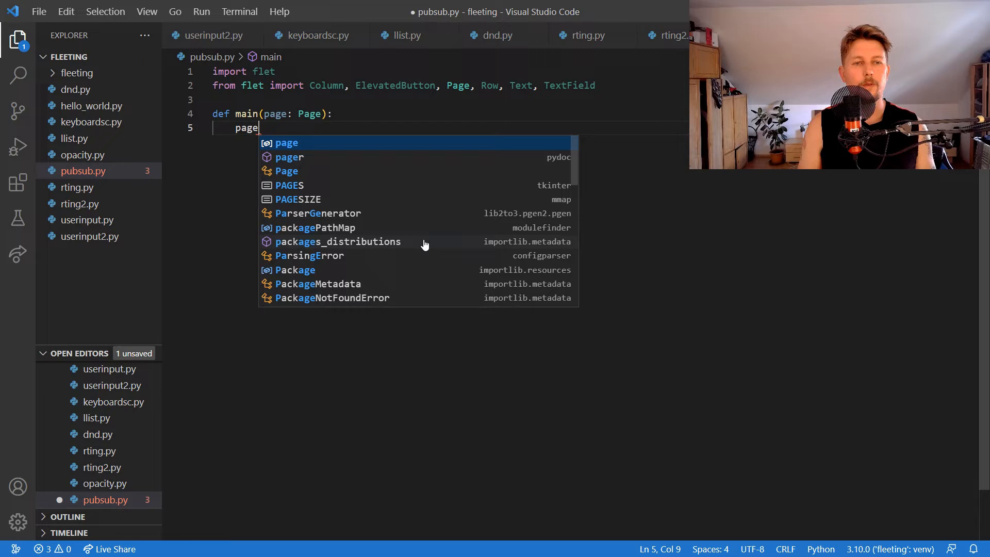
pyautogui.write('.title')
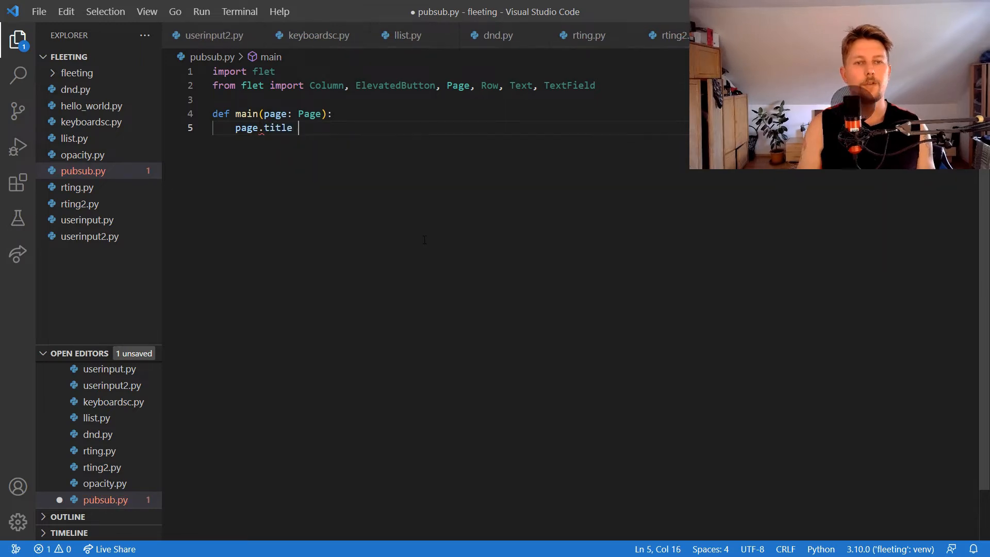
pyautogui.write('= "Pub"')
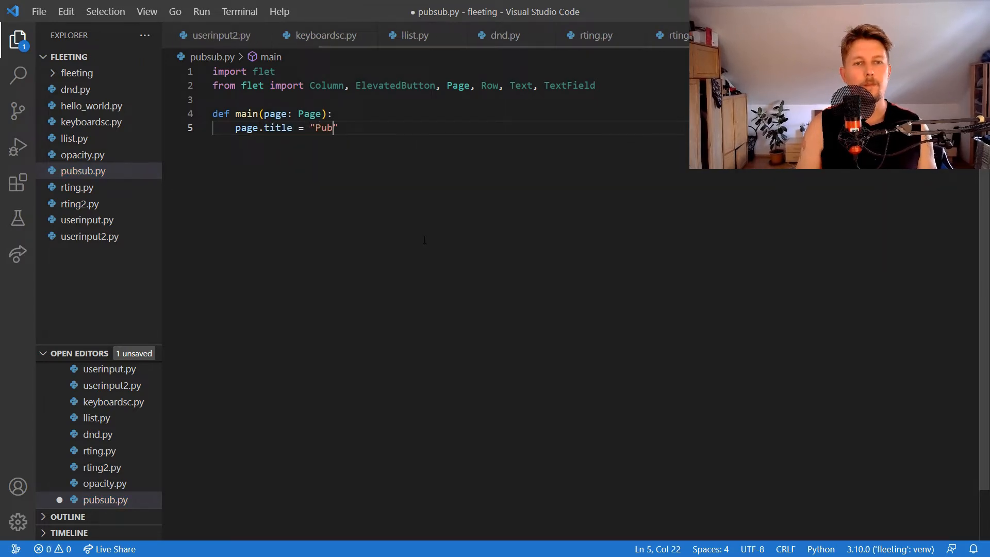
pyautogui.write('Sub demo')
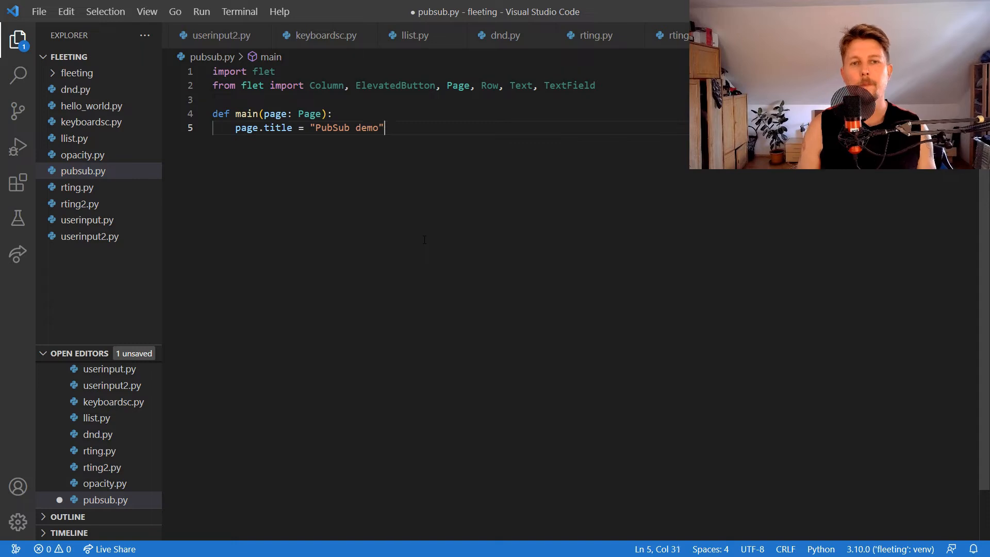
# Add an on_message(msg) handler that appends Text(msg) to messages and updates the page.
pyautogui.write('def')
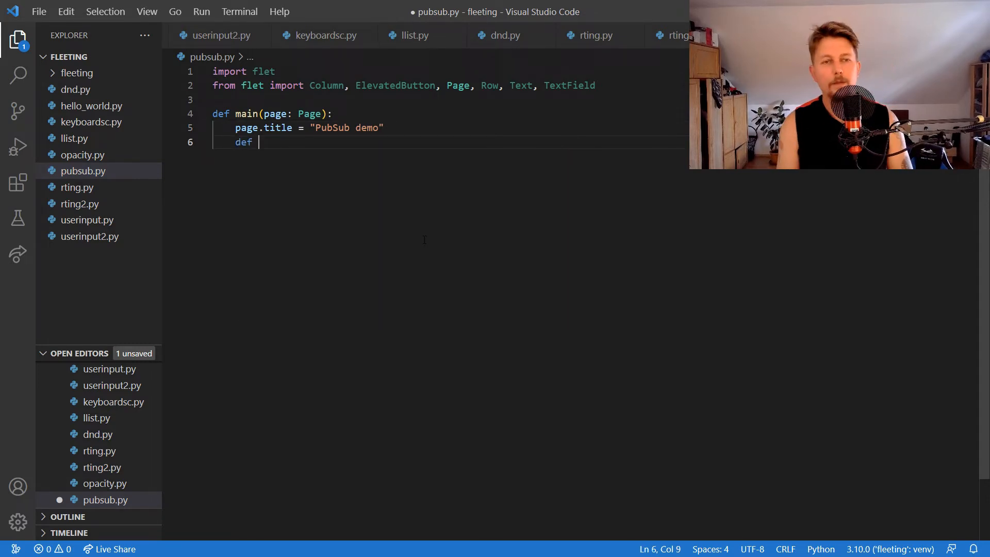
pyautogui.write('on_message')
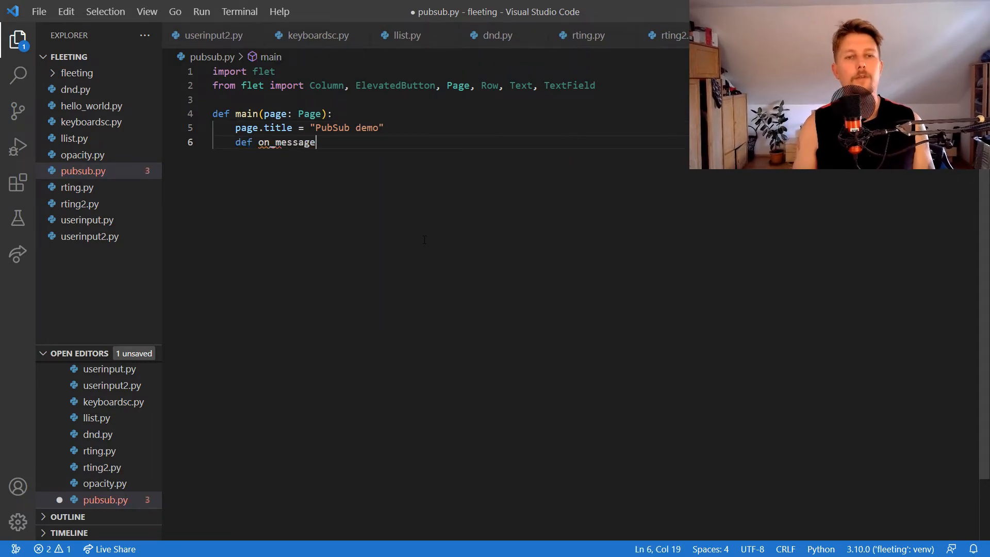
pyautogui.write('(msg):')
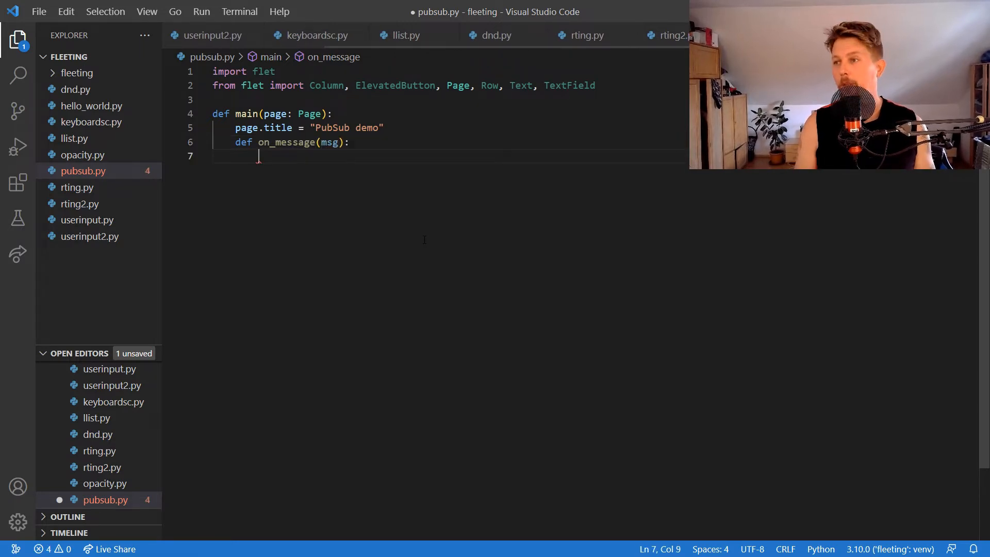
pyautogui.write('messages.')
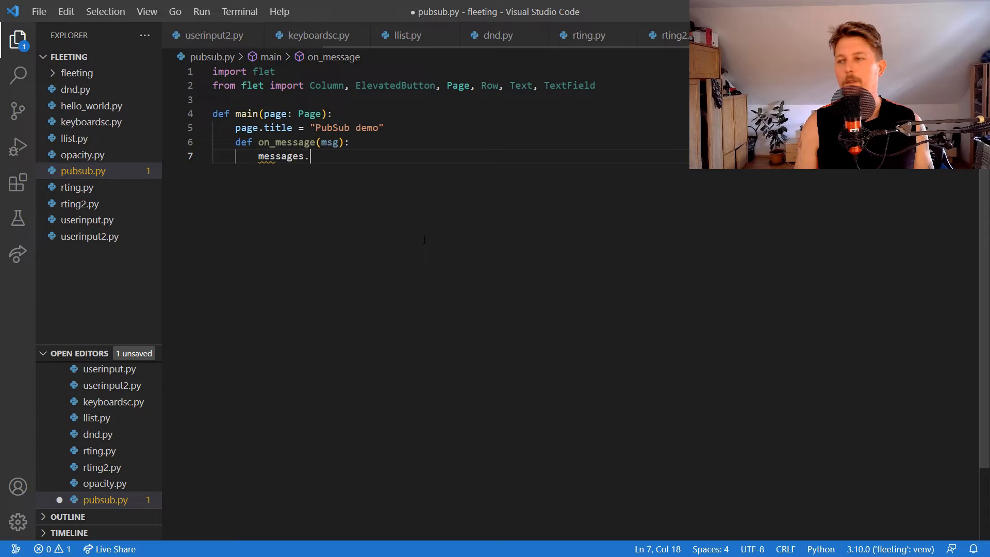
pyautogui.write('controls.')
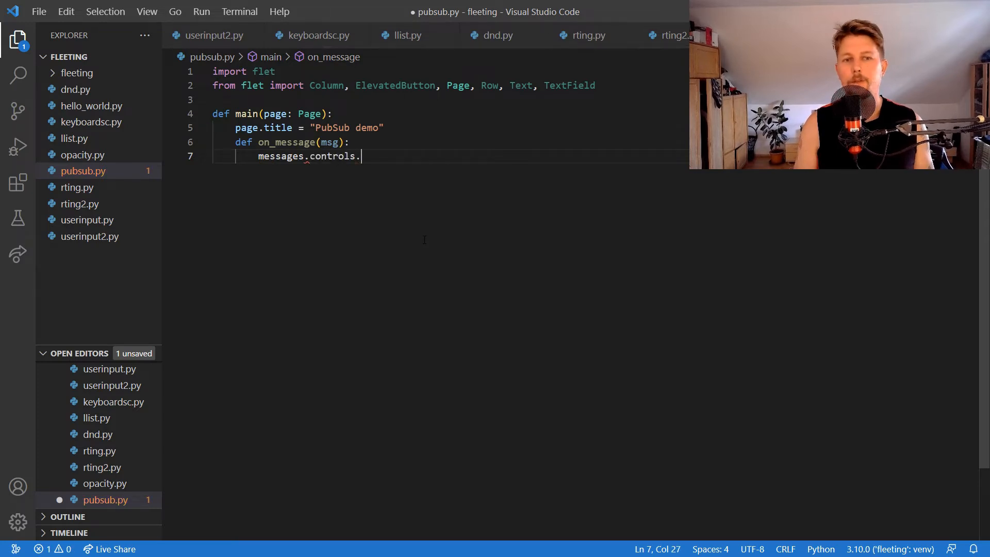
pyautogui.write('.append(Text(msg')
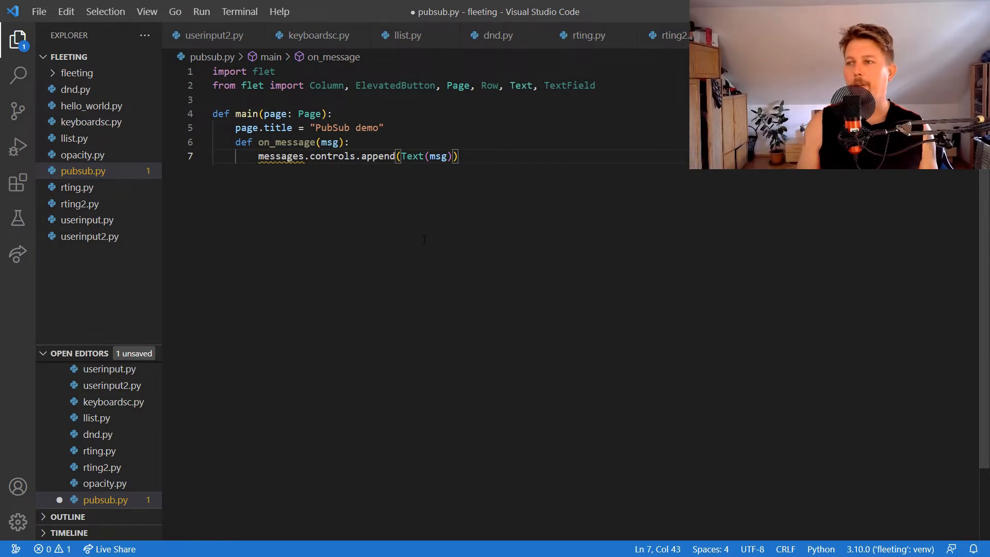
pyautogui.press('Backspace')
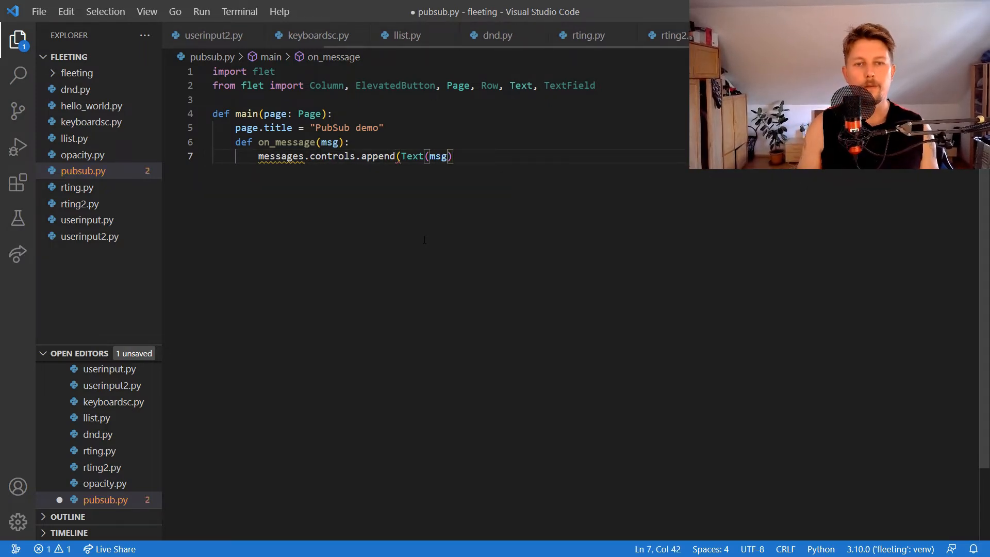
pyautogui.write('page.update(')
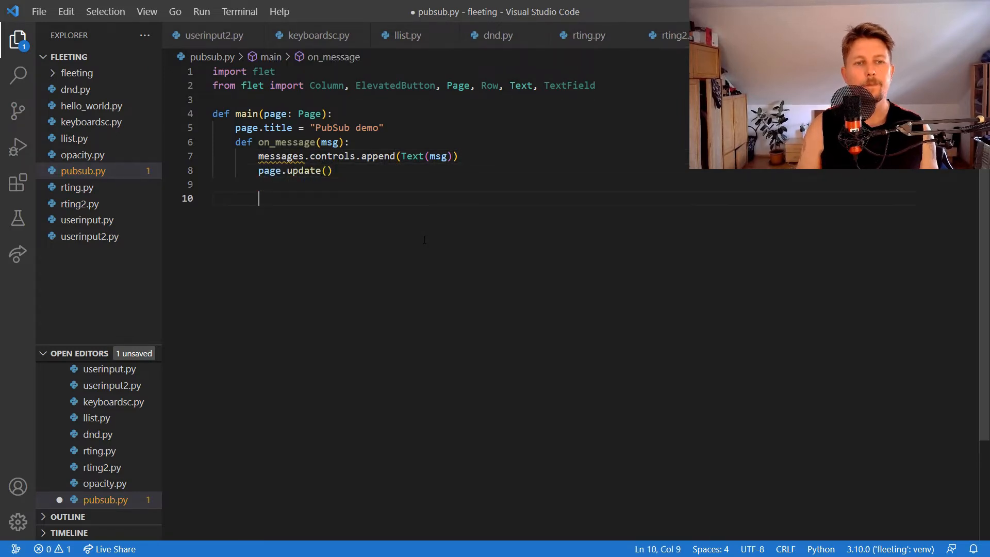
# Add page.pubsub.subscribe(on_message) inside main, followed by a blank line.
pyautogui.write('page.')
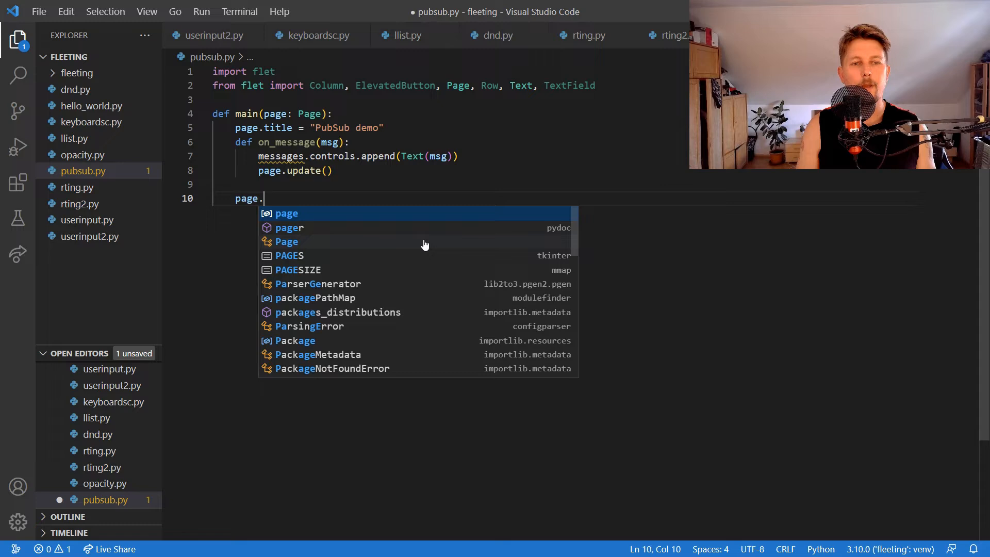
pyautogui.write('pubsub')
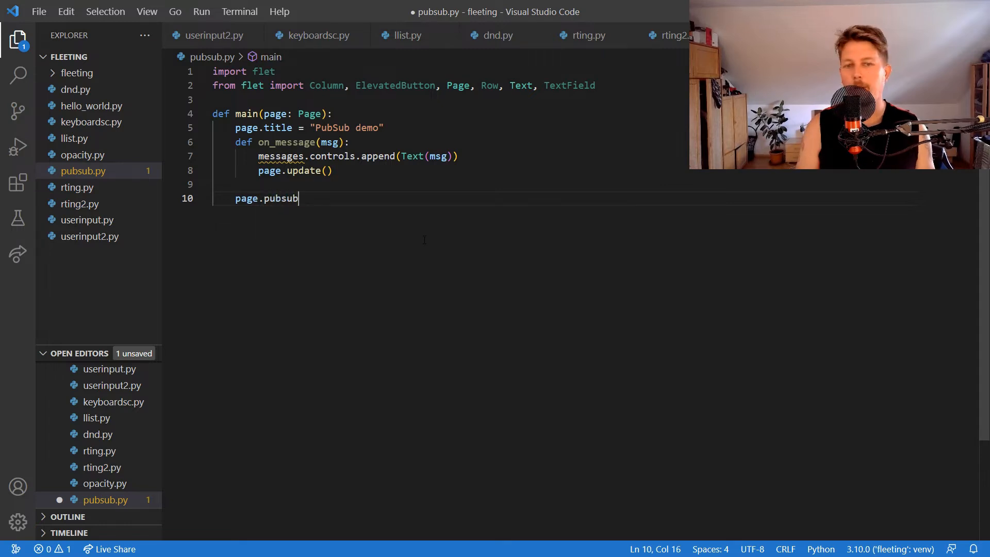
pyautogui.write('.subscribe(on_message')
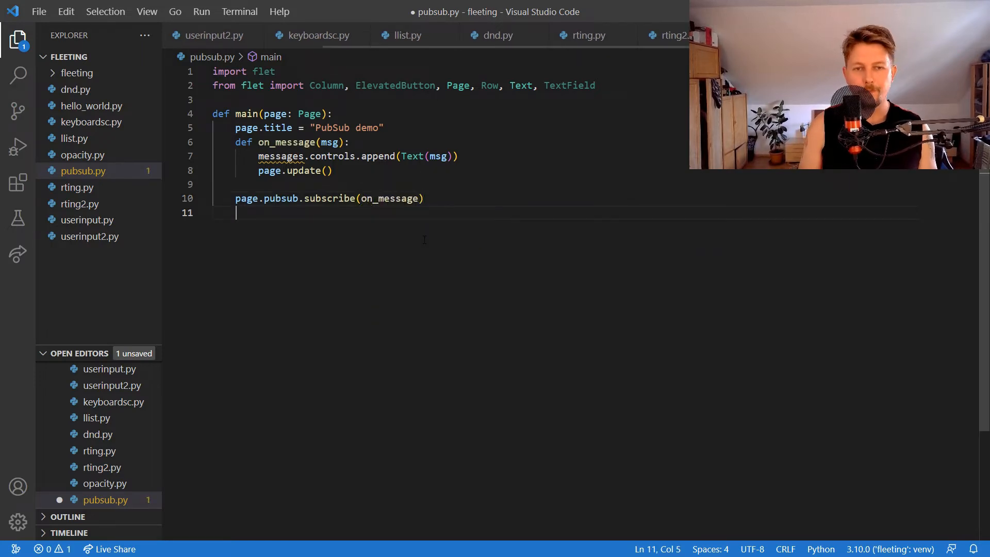
pyautogui.press('enter')
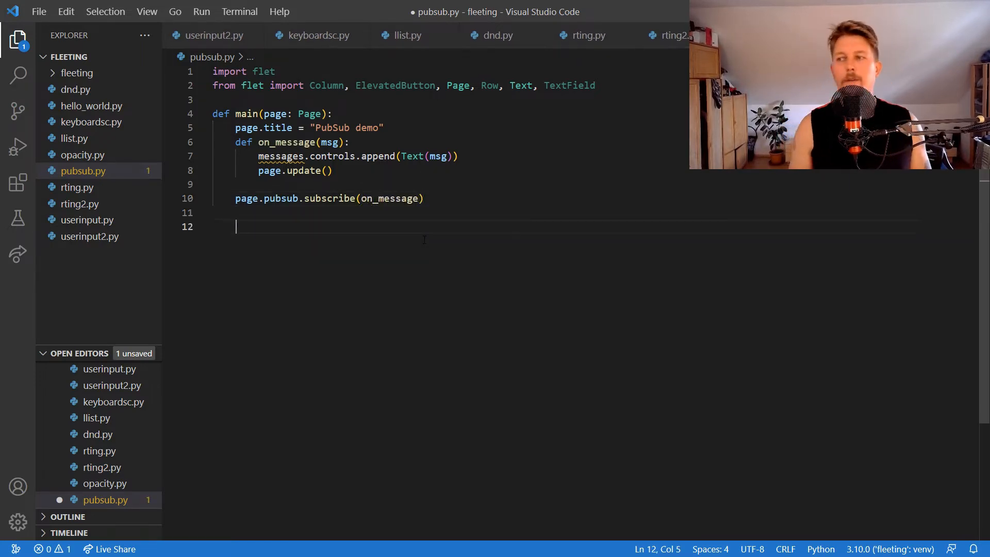
# Define send_click(e) calling page.pubsub.send_all(f"{user.value} :: {user.message}").
pyautogui.write('def send_')
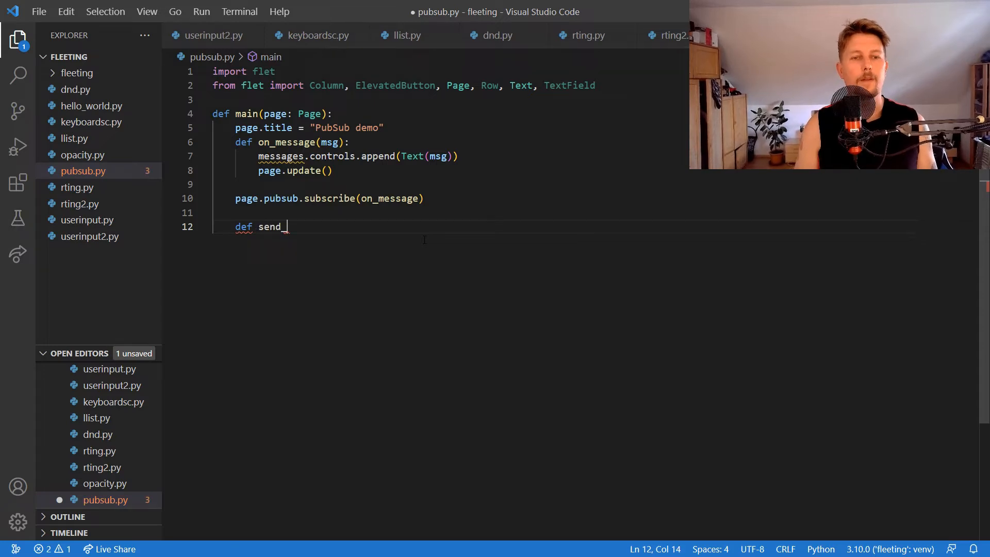
pyautogui.write('click(e)')
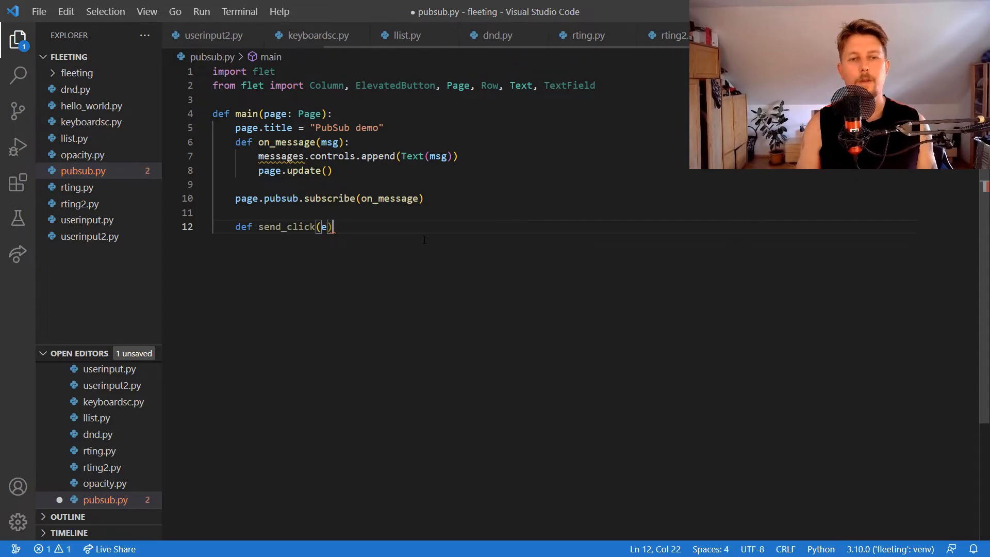
pyautogui.write('page.pub')
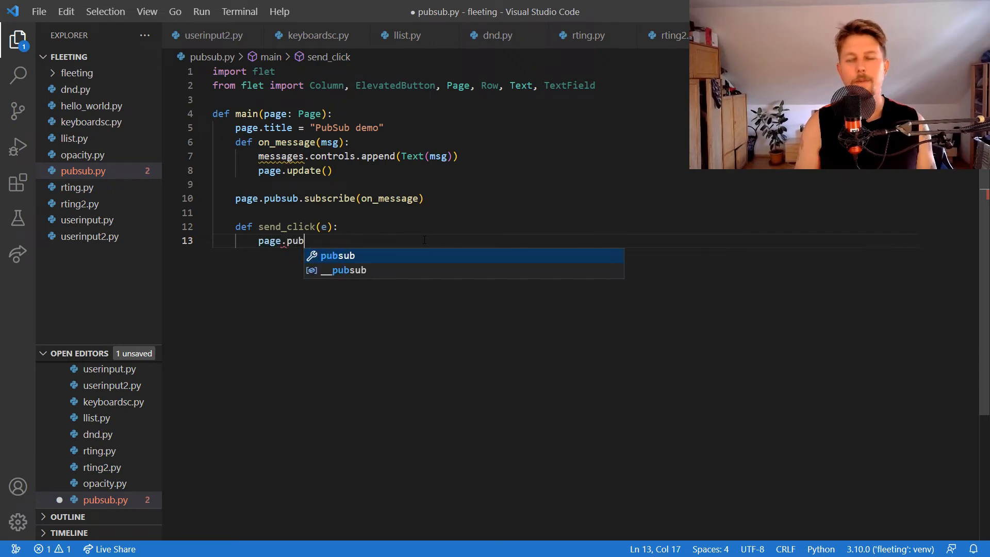
pyautogui.write('sub.send_all')
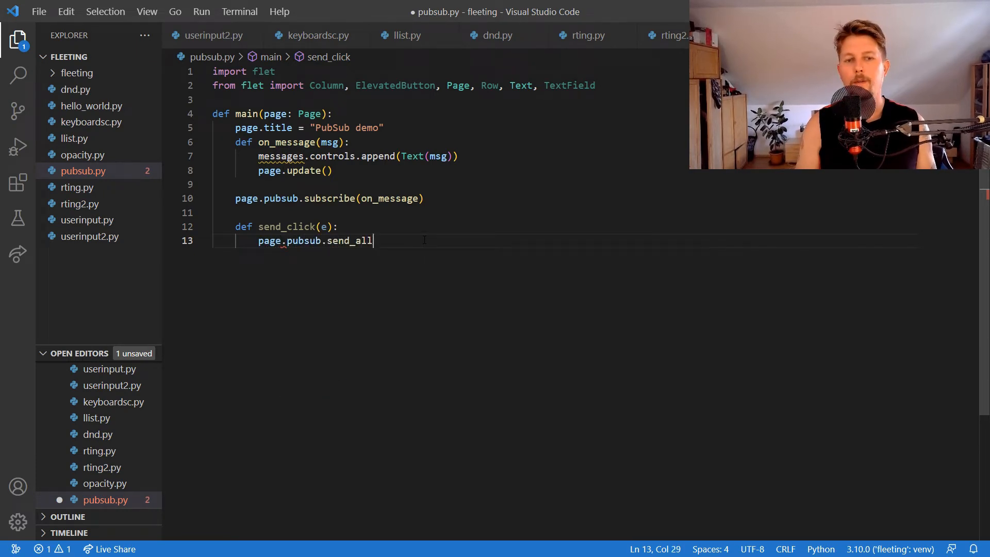
pyautogui.write('("")')
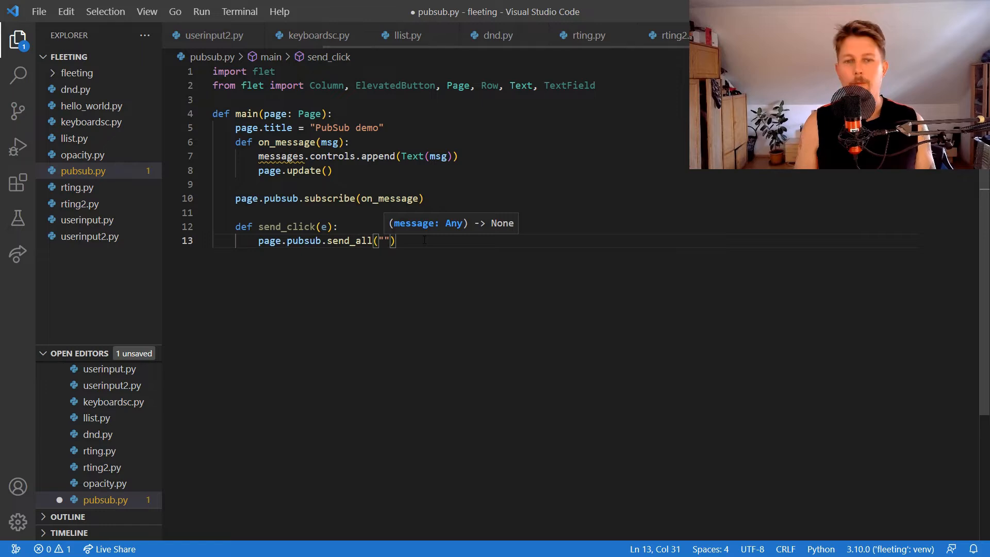
pyautogui.write('f')
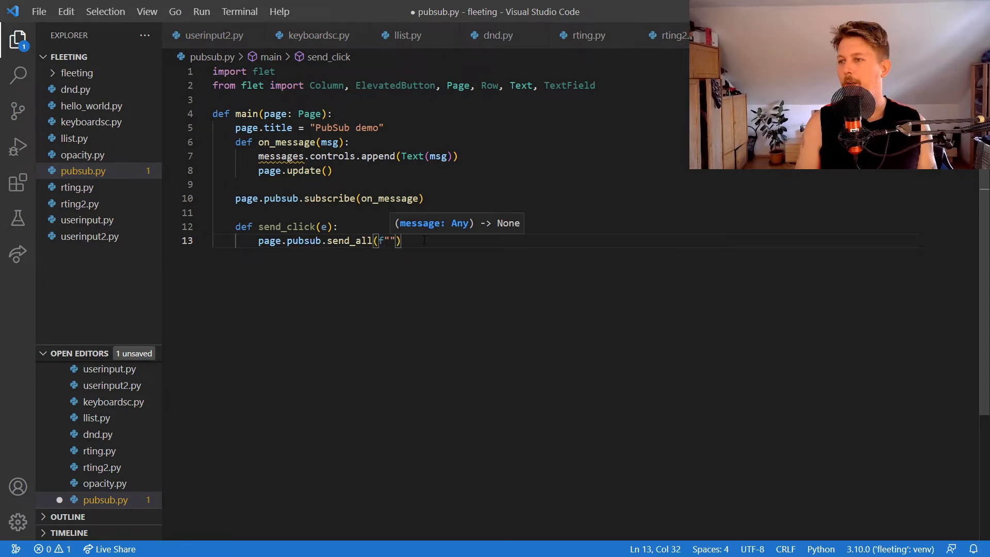
pyautogui.write('{user.value')
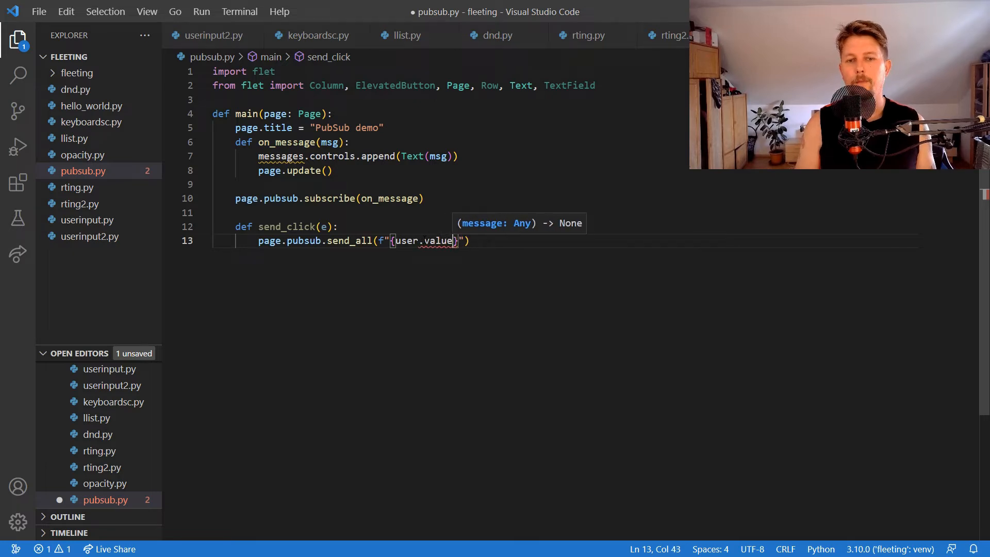
pyautogui.write(':: {')
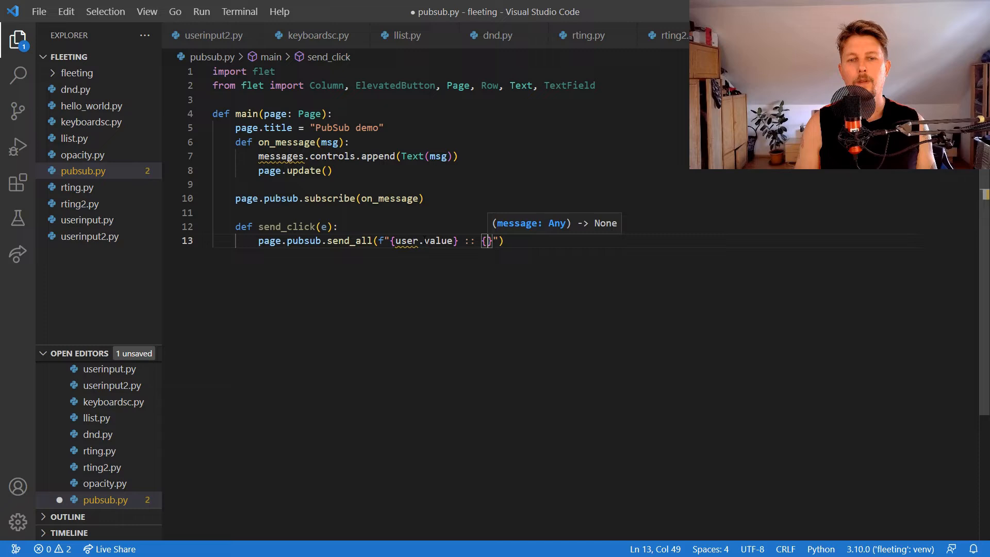
pyautogui.write('user.message')
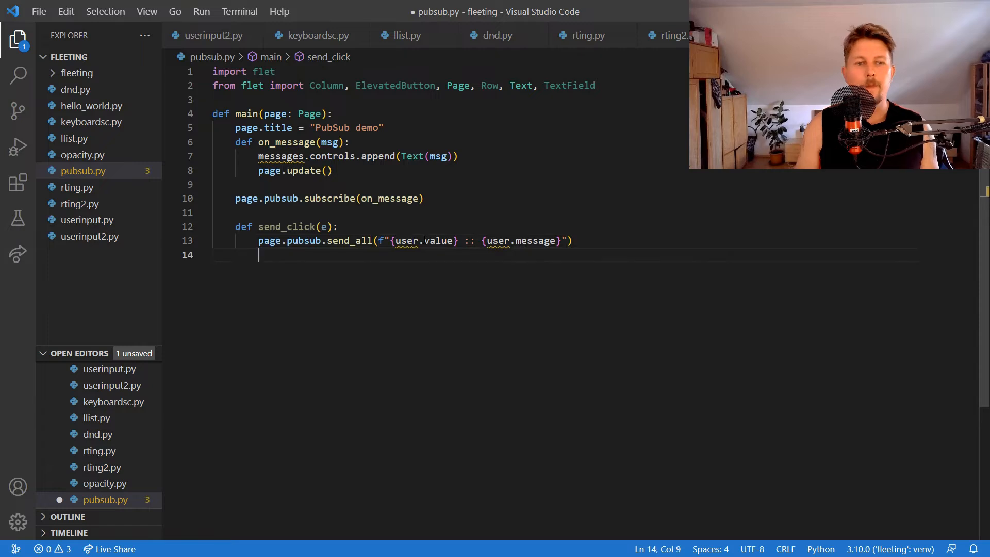
# Clear the message field with message.value = "" and refresh the page.
pyautogui.write('m')
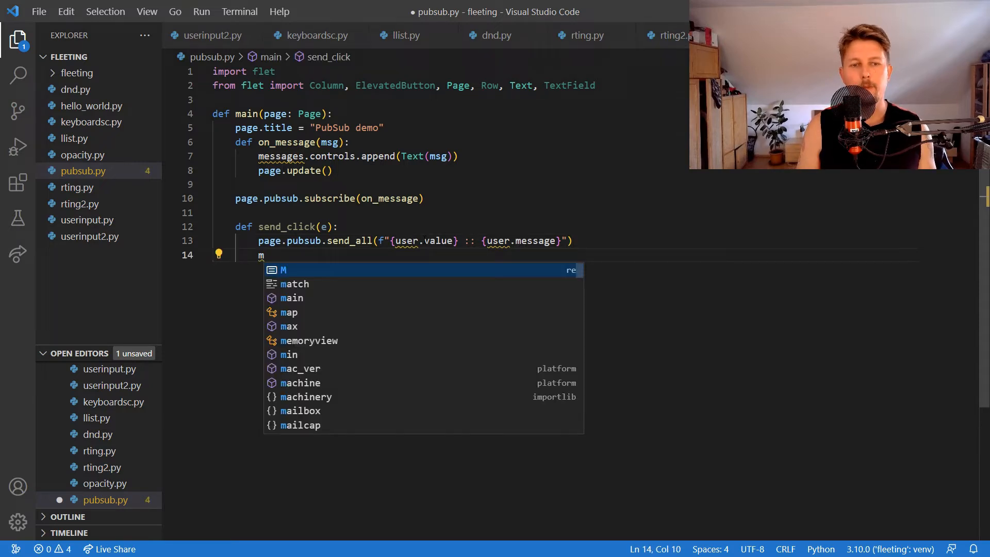
pyautogui.write('essage.')
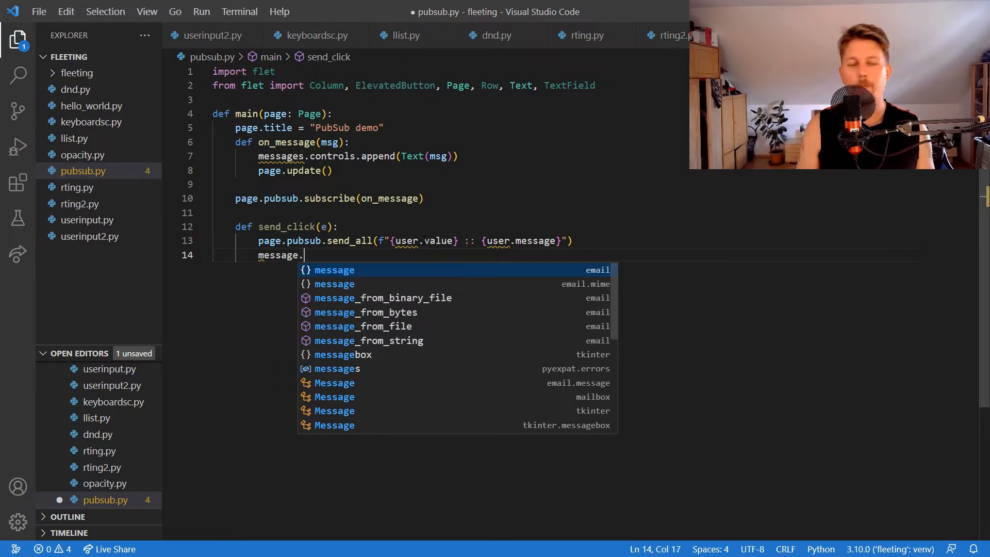
pyautogui.write('value = ""')
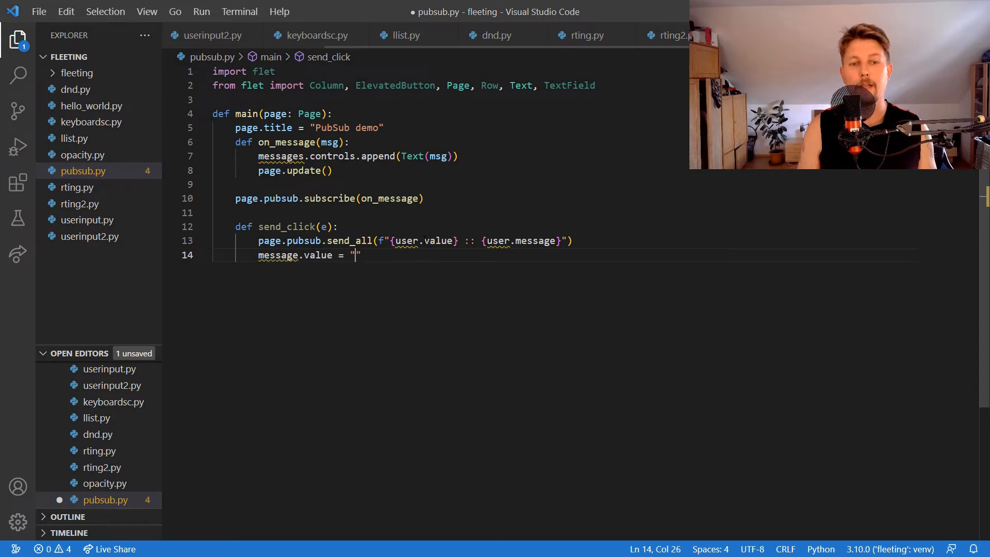
pyautogui.write('pa')
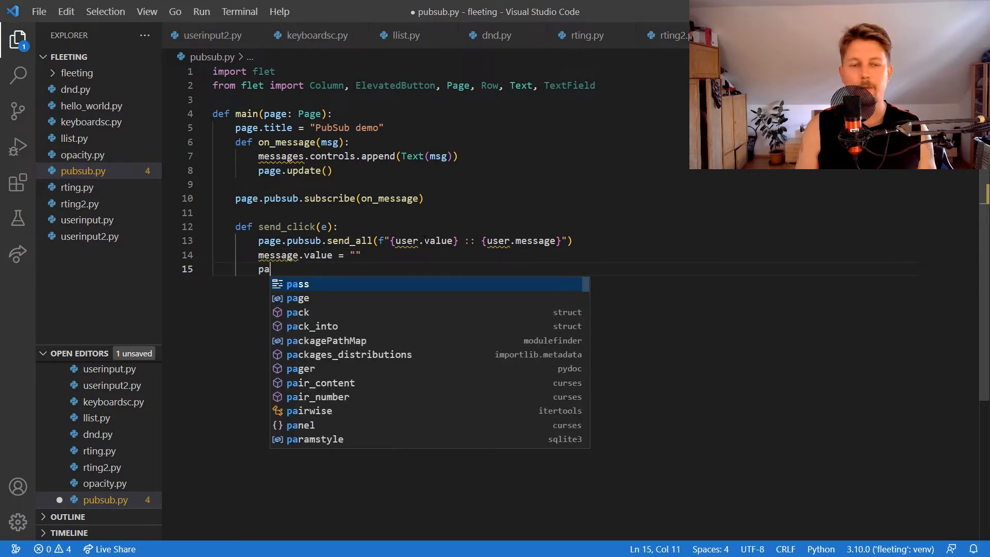
# Finish page.update() in send_click and define messages = Column().
pyautogui.write('ge.update()')
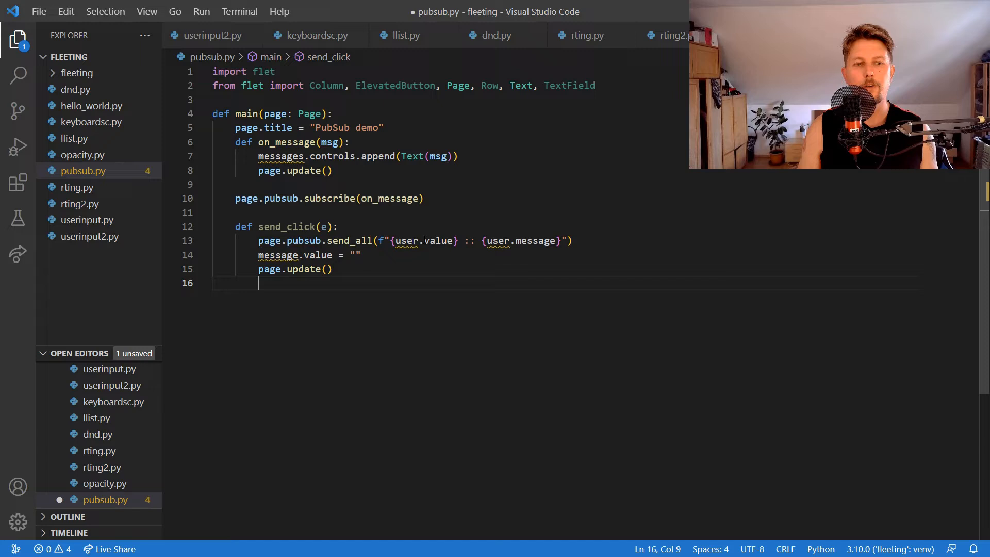
pyautogui.write('messa')
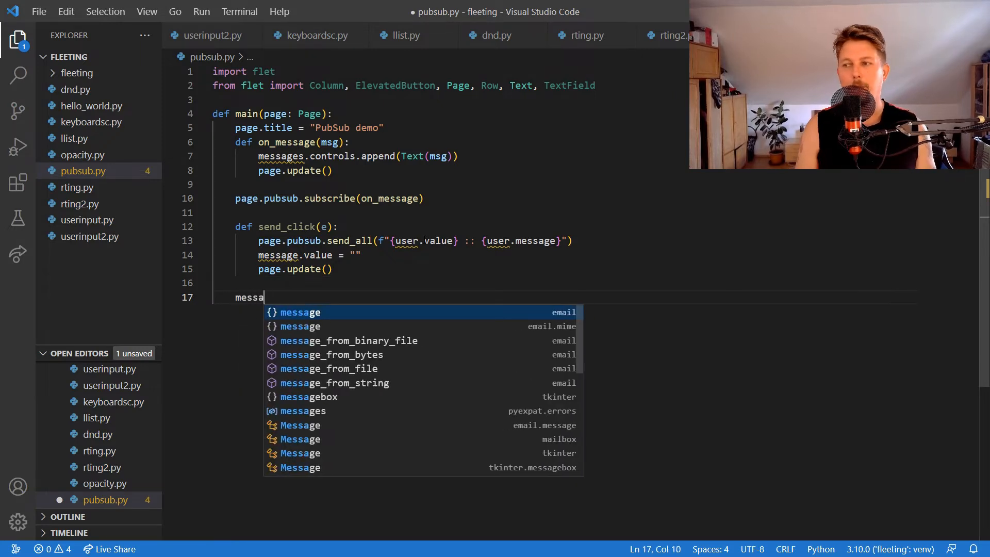
pyautogui.write('ges')
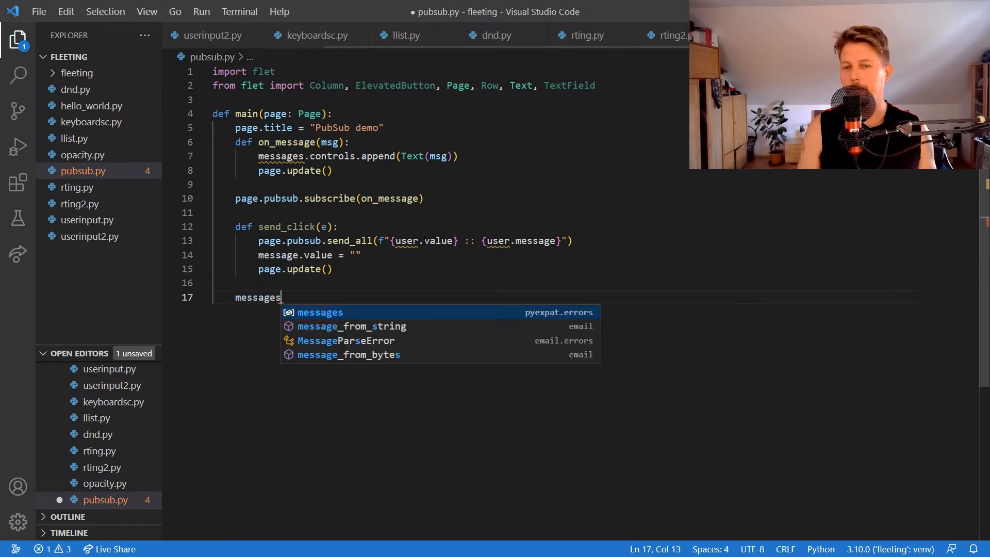
pyautogui.write('=')
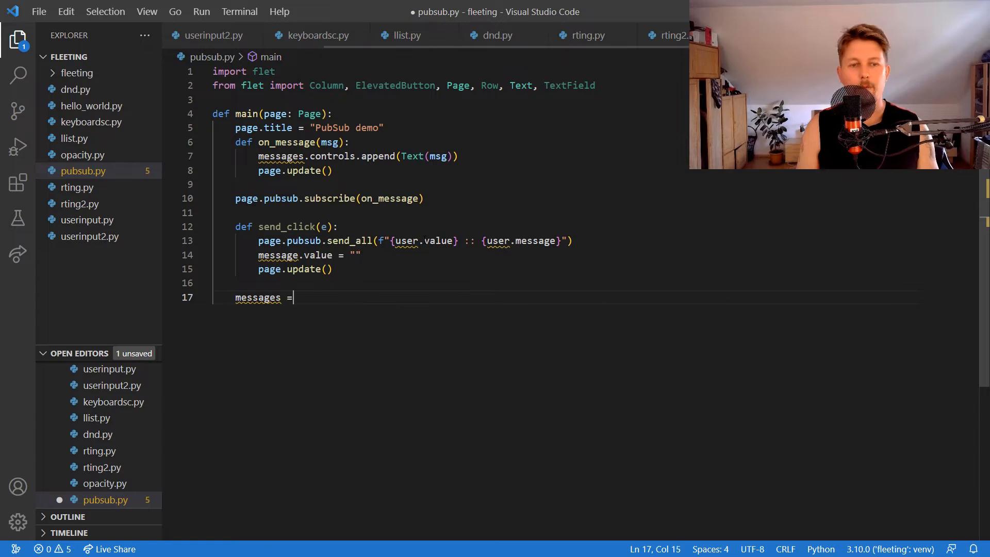
pyautogui.write('Column(')
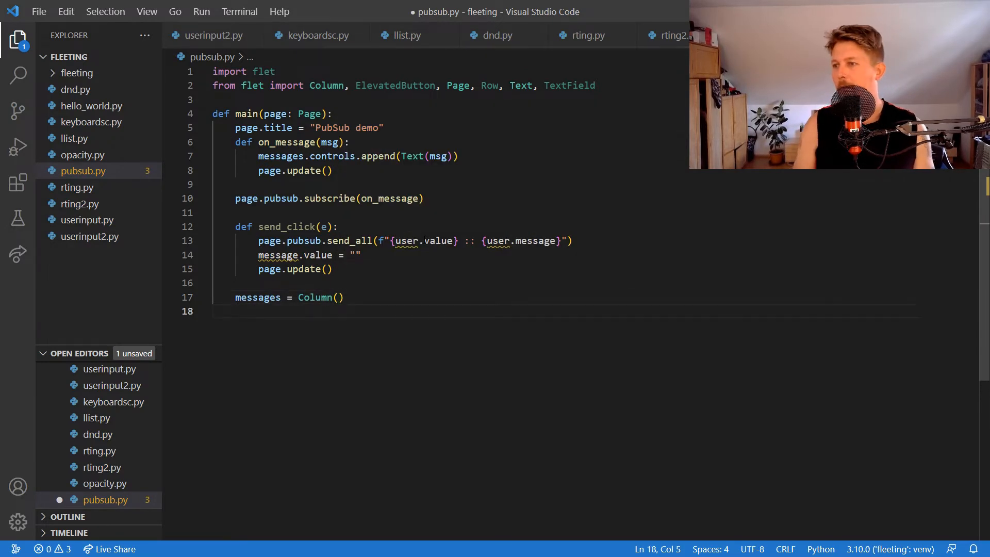
# Define a user TextField with a name hint and width 150.
pyautogui.write('user =/')
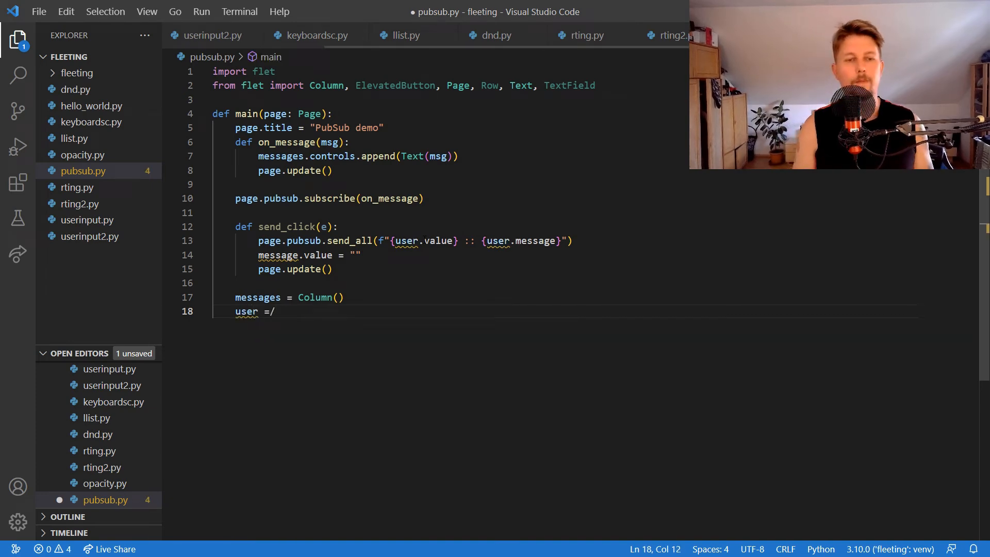
pyautogui.write('TextField')
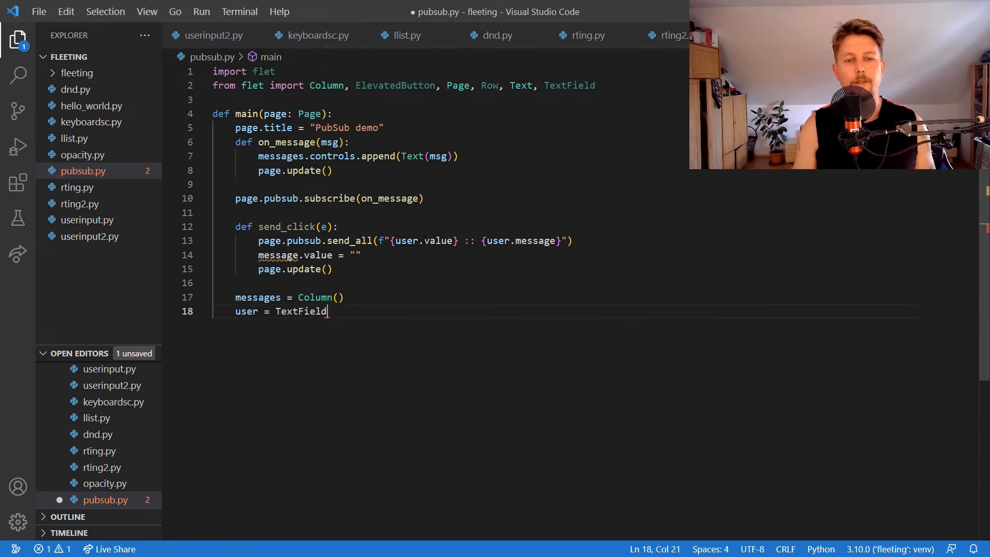
pyautogui.write('()')
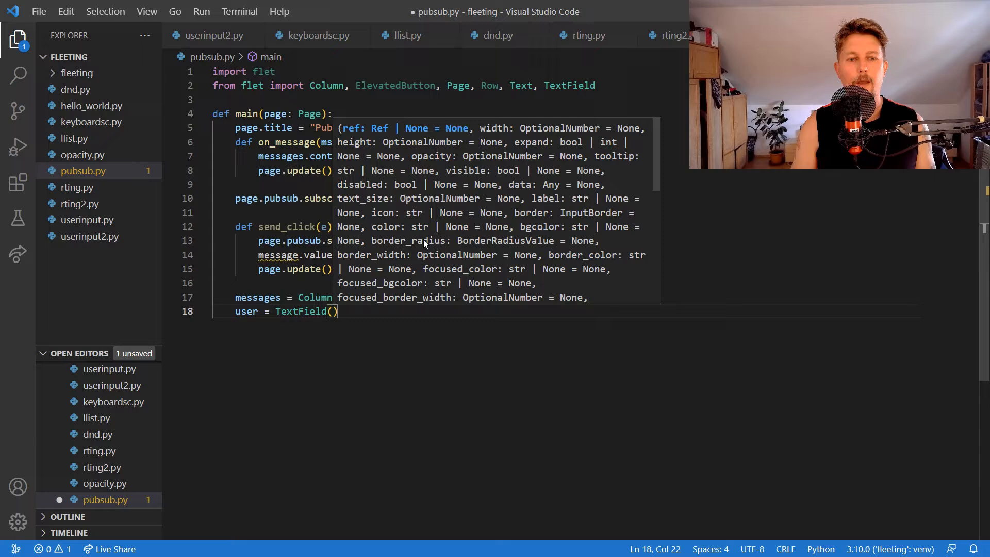
pyautogui.write('hint_text="Your n')
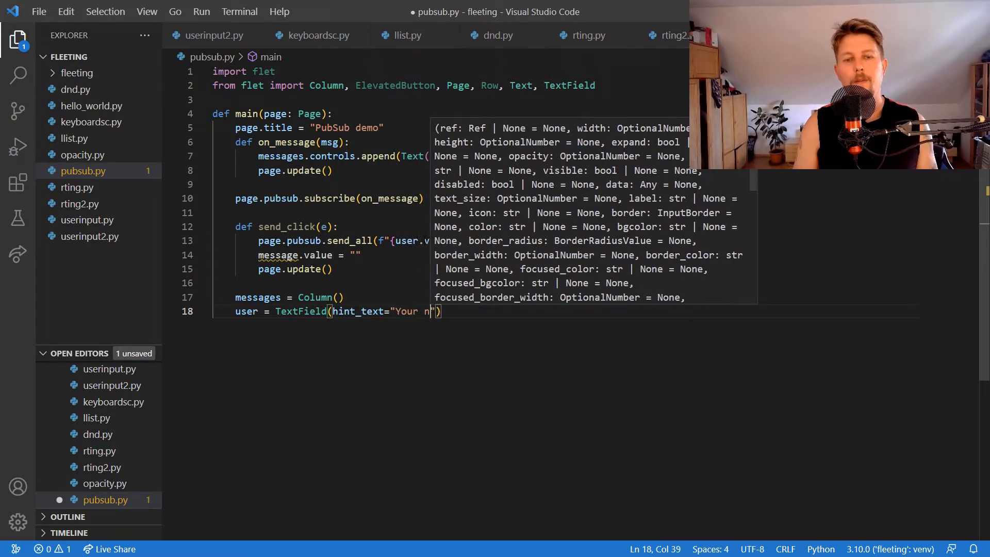
pyautogui.write('ame: ",')
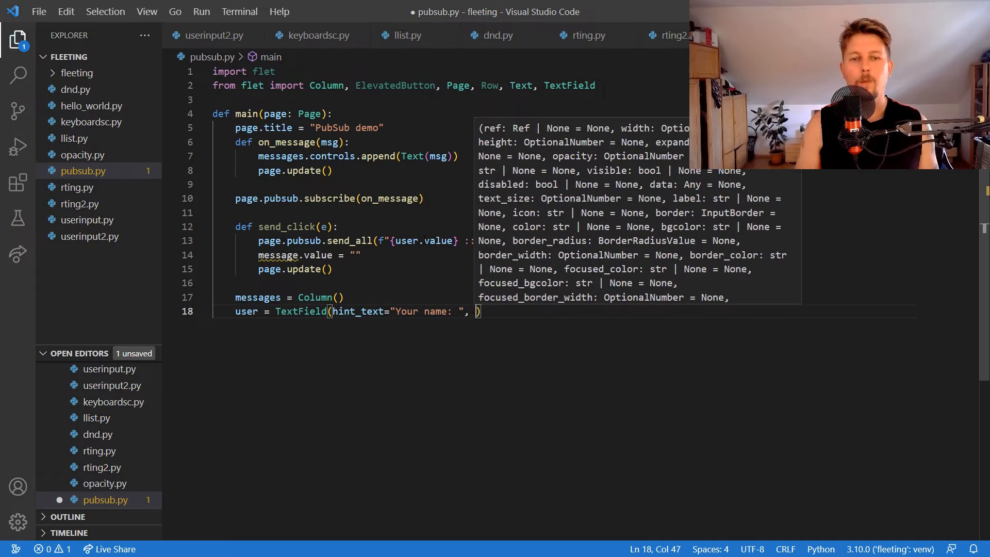
pyautogui.write('width=1')
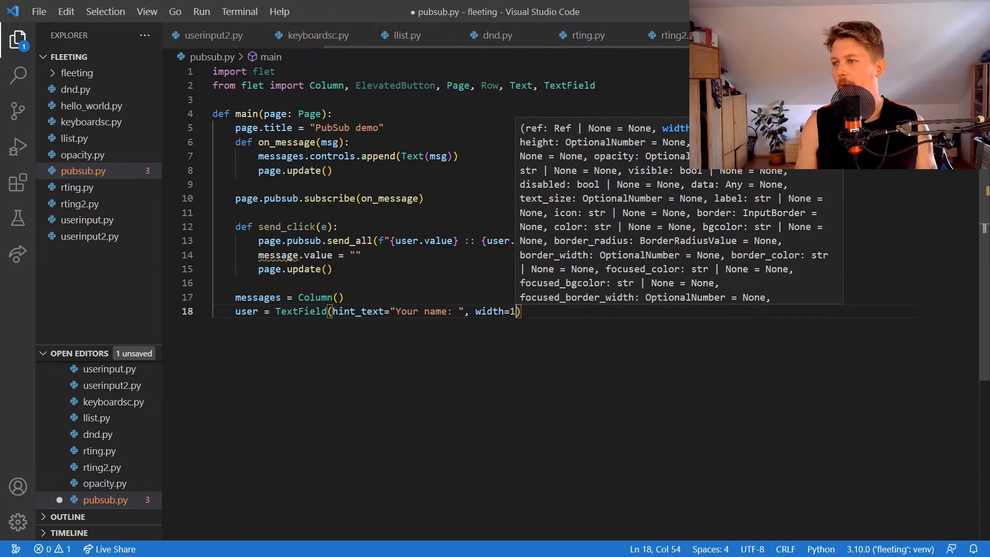
pyautogui.write('50')
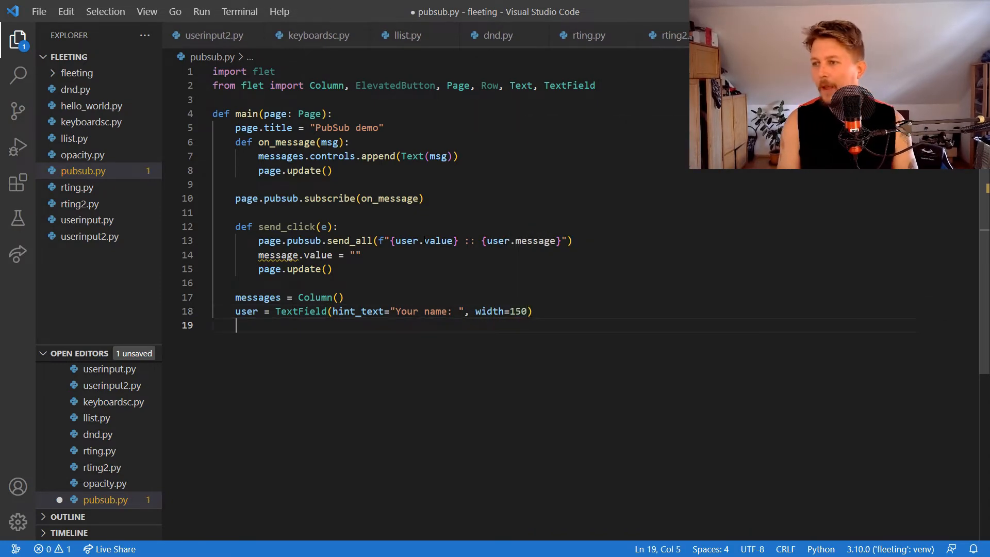
# Define message = TextField(hint_text="Your message: ", expand=True).
pyautogui.write('message')
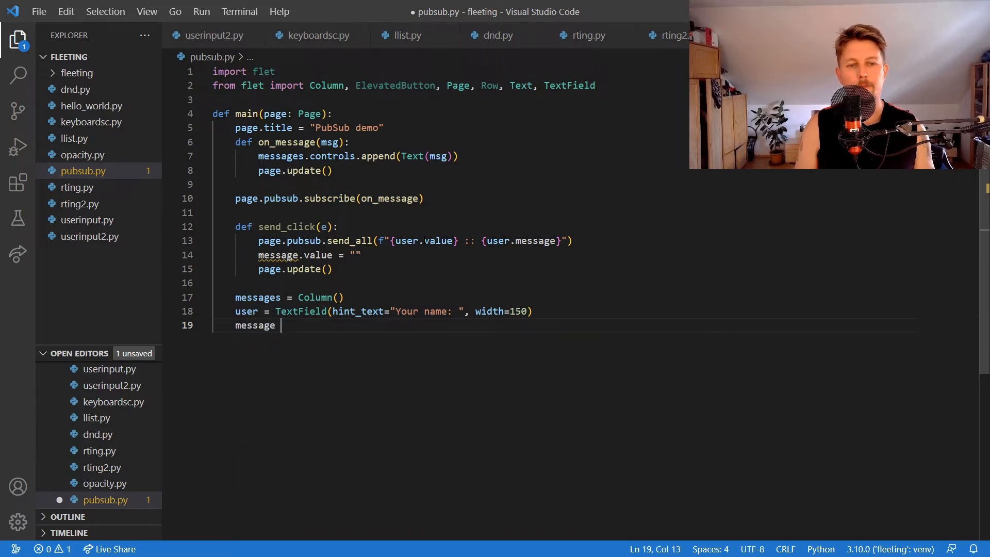
pyautogui.write('= T')
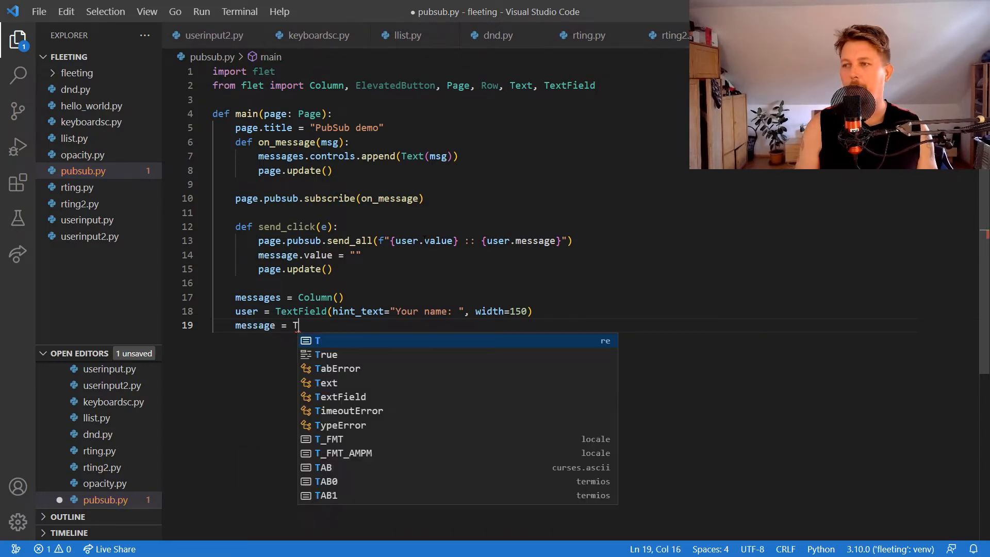
pyautogui.write('extField(h')
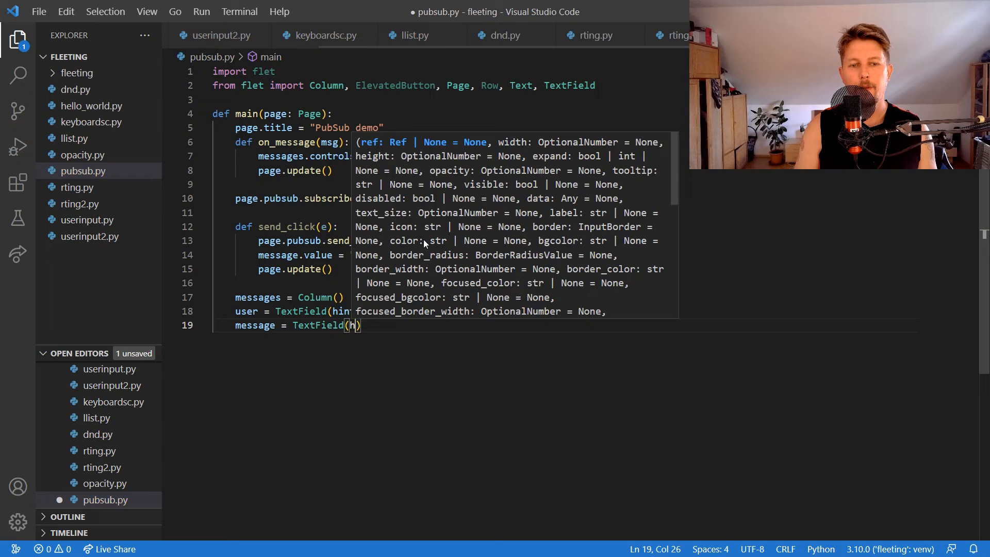
pyautogui.write('hint_text="Your')
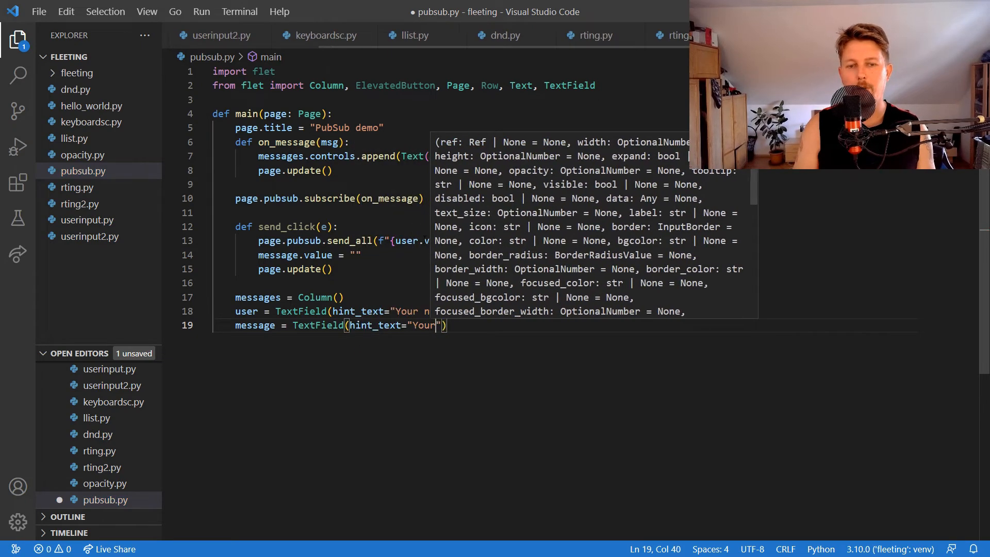
pyautogui.write('message:')
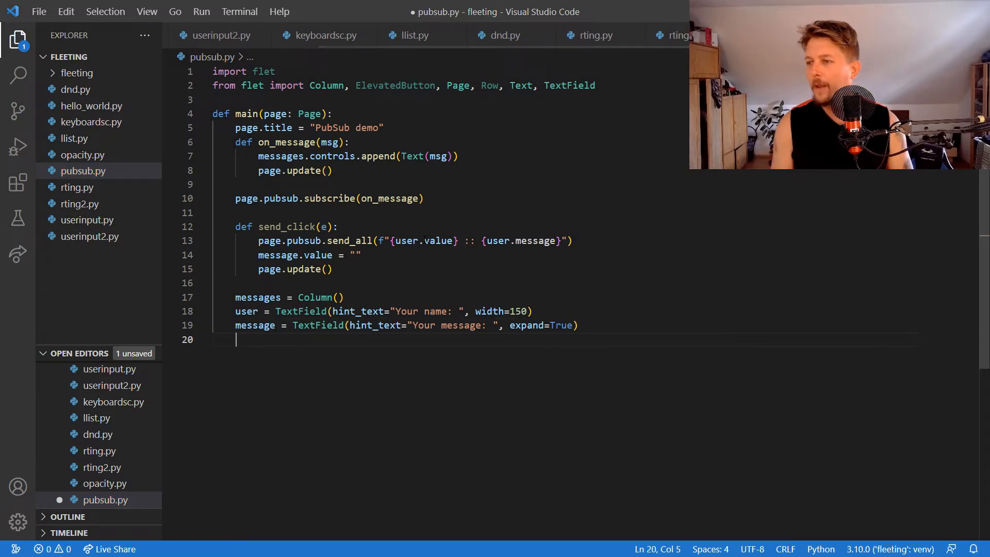
# Create send = ElevatedButton("Send", on_click=send_click).
pyautogui.write('send =')
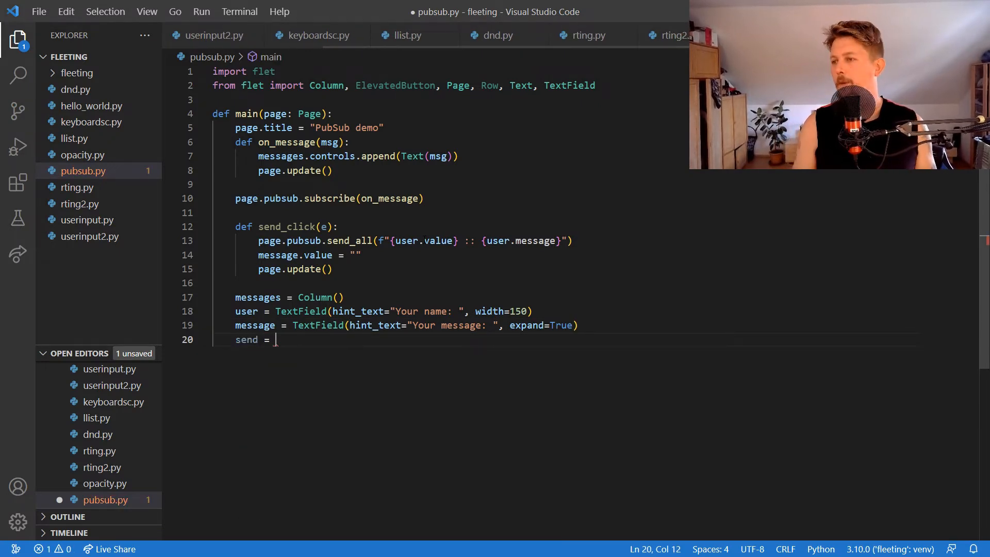
pyautogui.write('ElevatedButton')
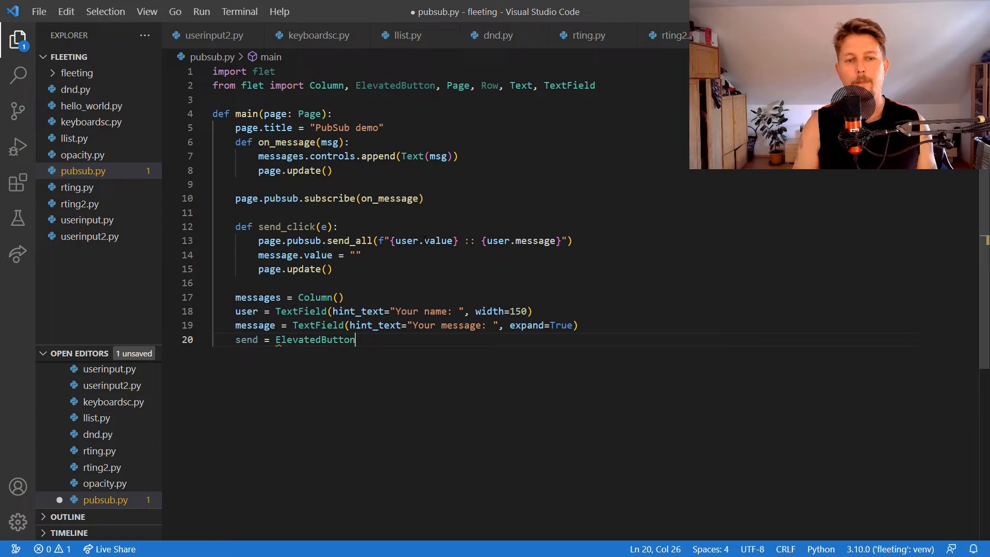
pyautogui.write('("Sen"')
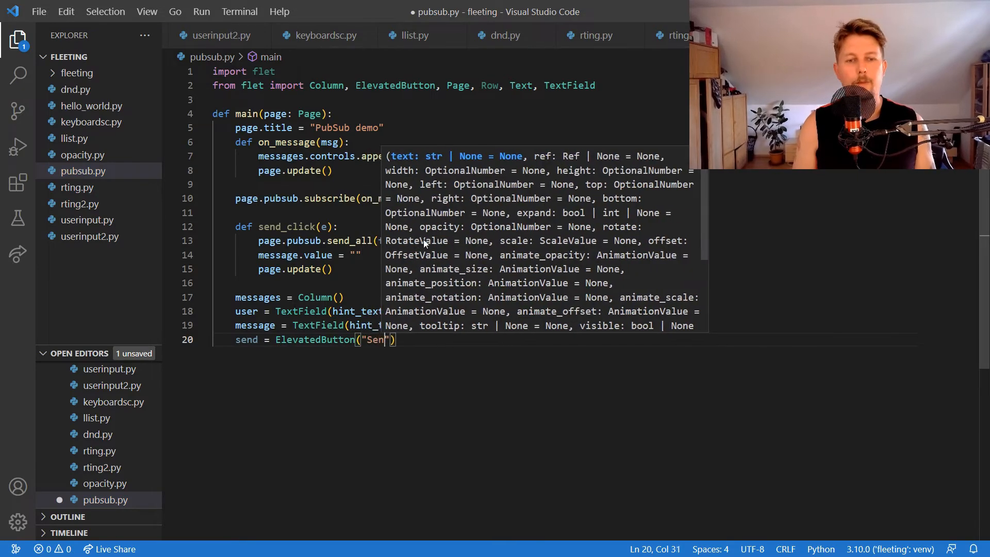
pyautogui.write(', on_click=')
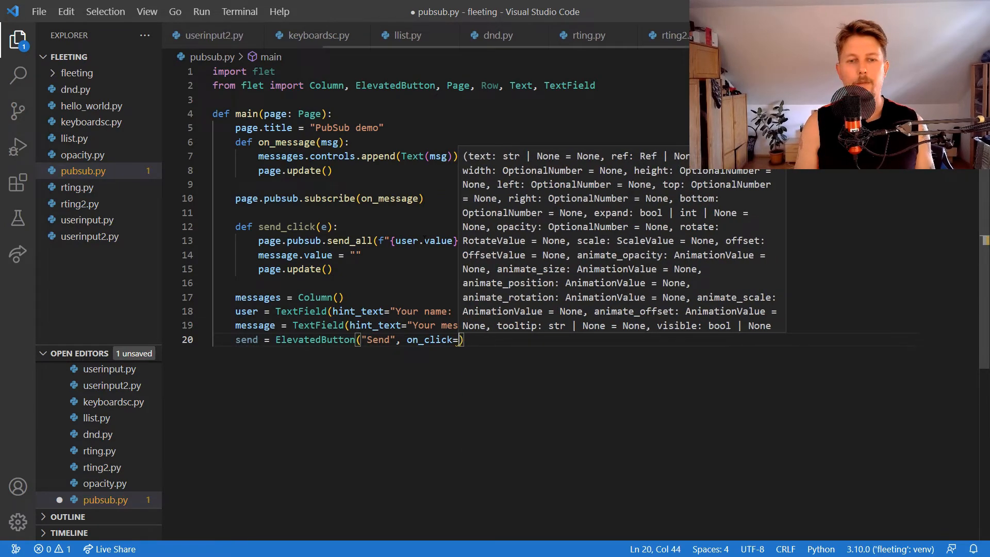
pyautogui.write('send_click')
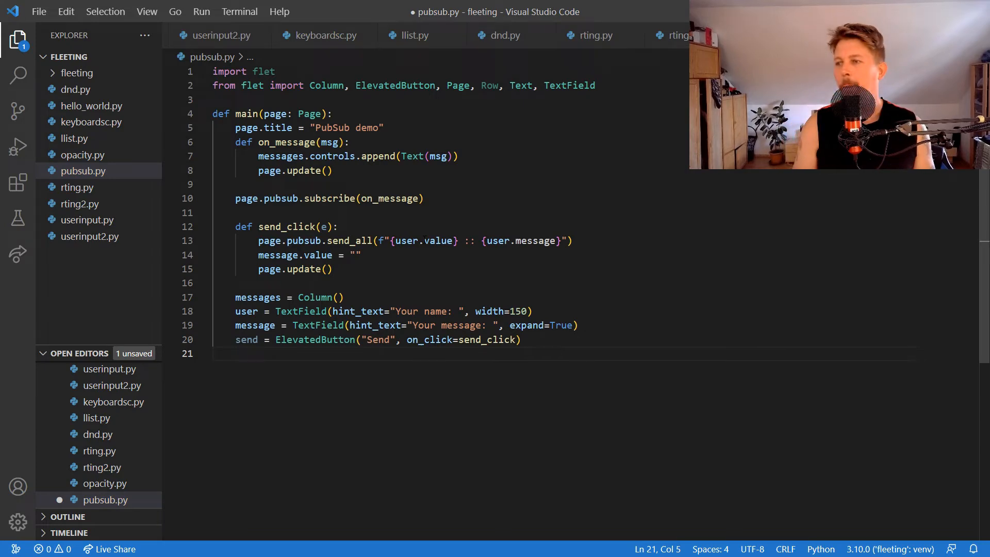
# Add messages and a Row of user, message and send to the page.
pyautogui.write('page.add(messages, Row')
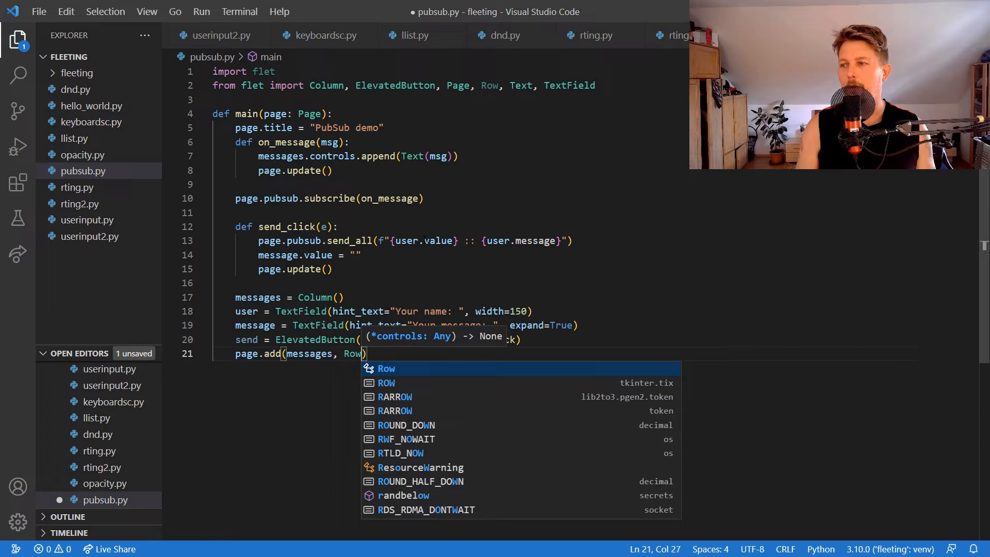
pyautogui.write('(controls=')
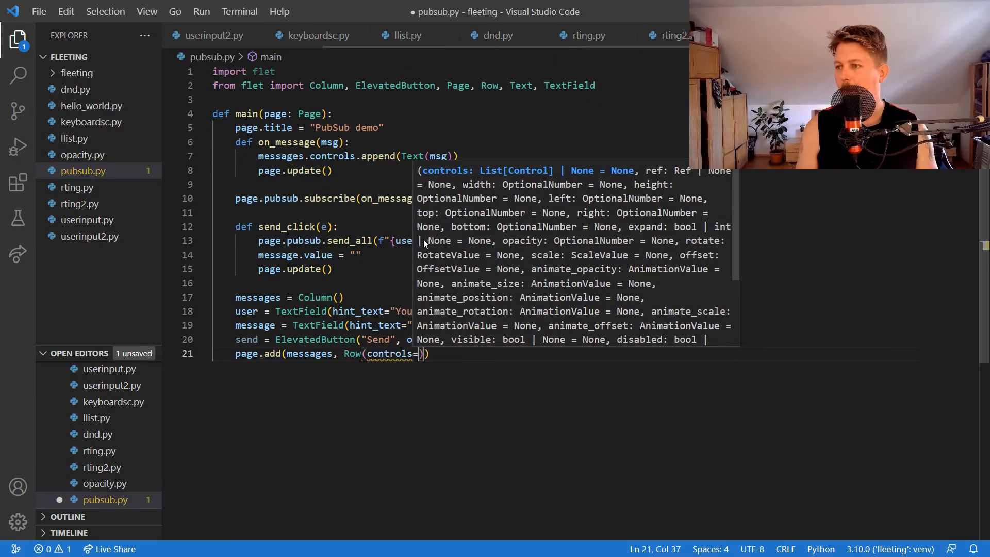
pyautogui.write('user,message,send]')
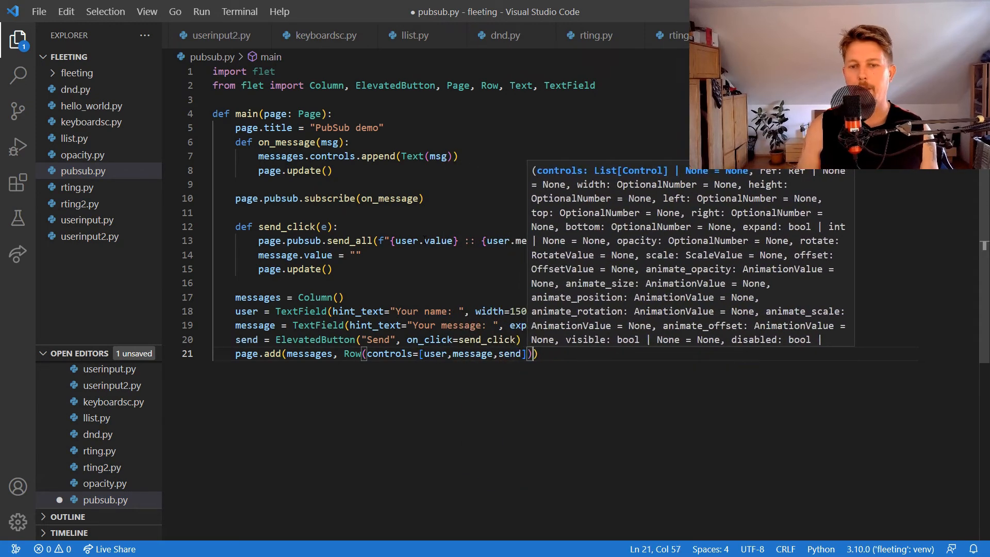
pyautogui.write('fleat')
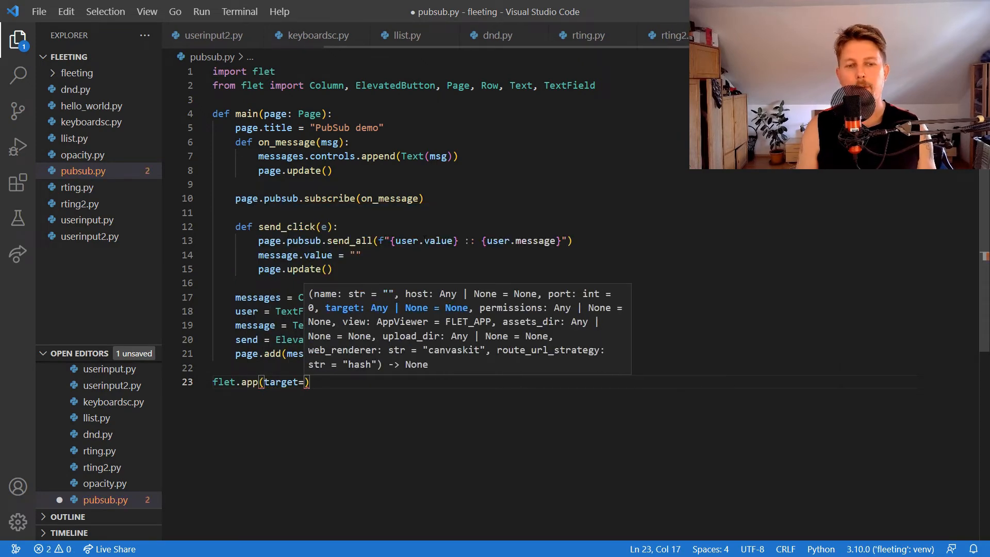
# Finish flet.app(target=main, view=flet.WEB_BROWSER) at the end of the script.
pyautogui.write('main, view = flet.WEB_BROWSER')
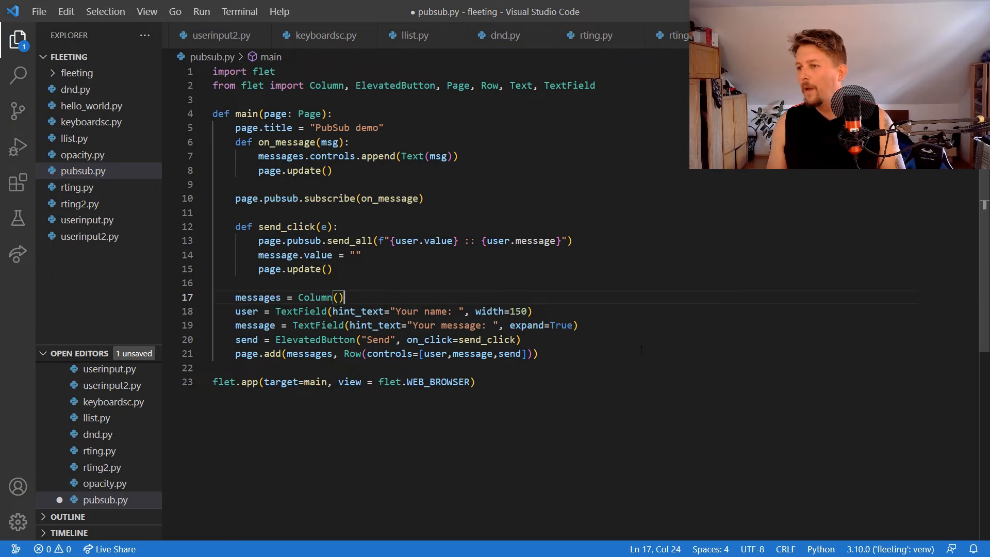
pyautogui.moveTo(640, 339)
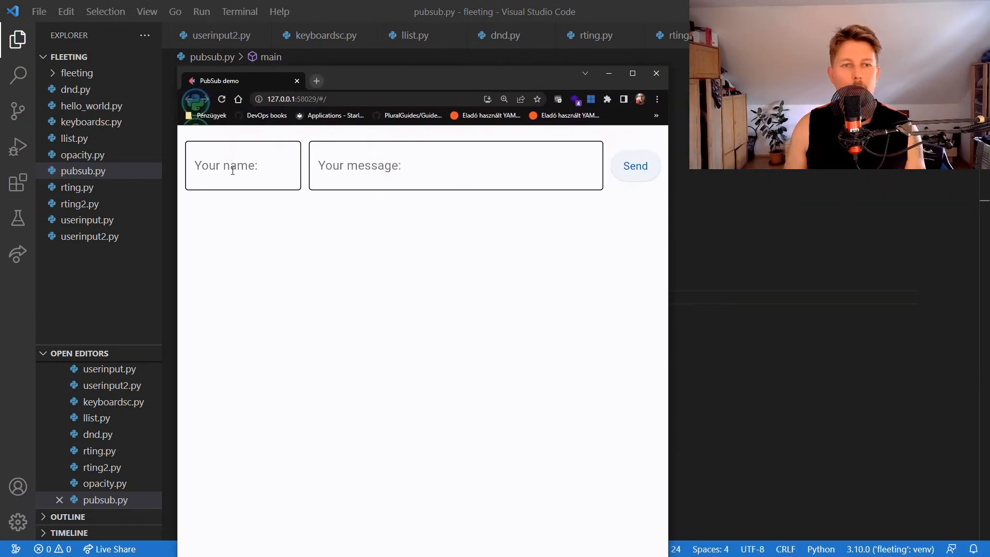
pyautogui.click(242, 165)
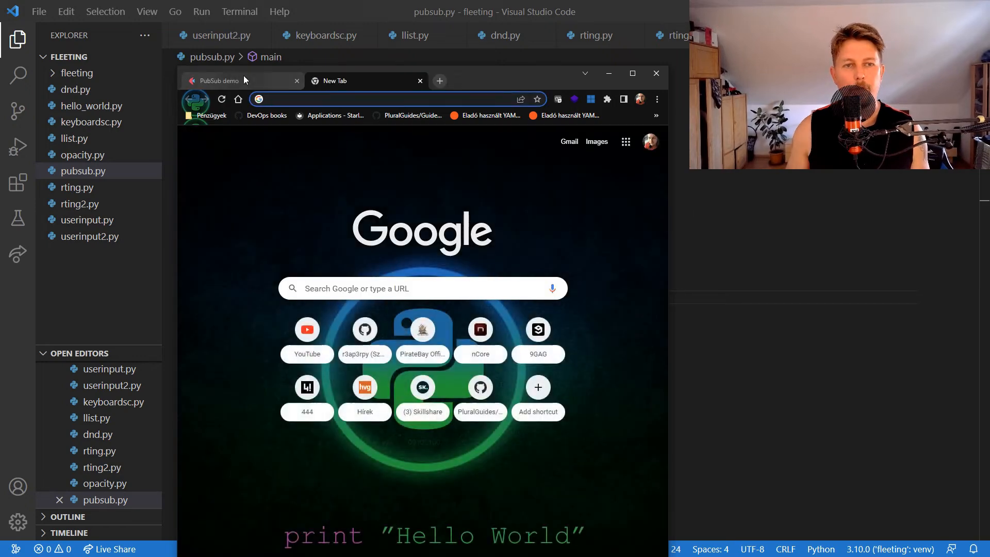
pyautogui.write('http://127.0.0.1:58029/#/')
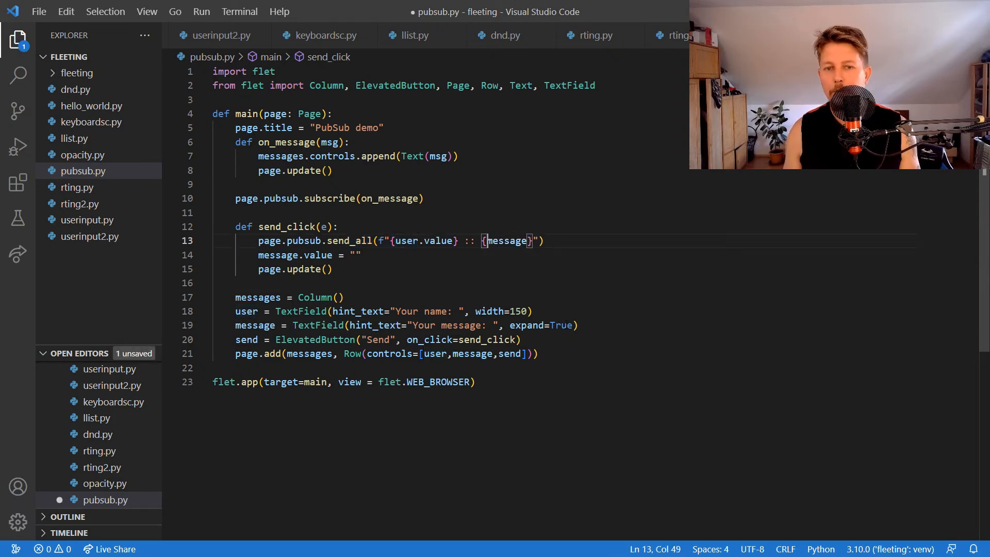
pyautogui.moveTo(505, 241)
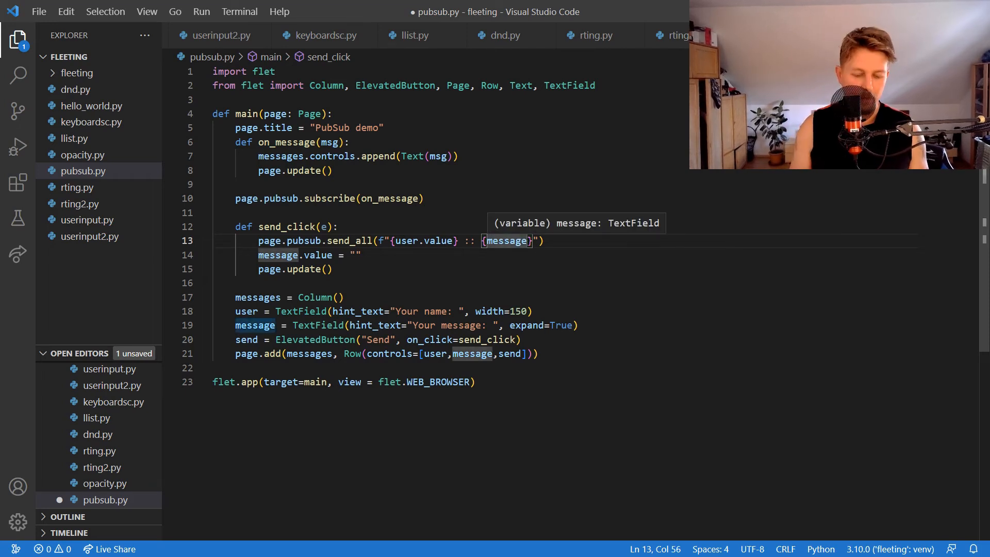
# Change user.message to message.value in the send_all f-string.
pyautogui.write('.value')
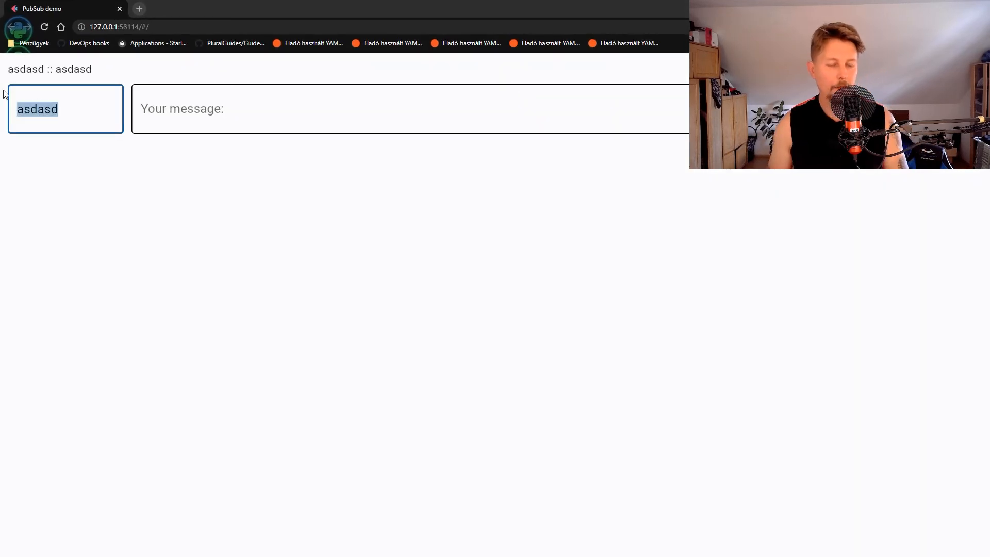
# Send "Sziasztok" under the name Daniel, then open the chat in another tab.
pyautogui.write('Daniel')
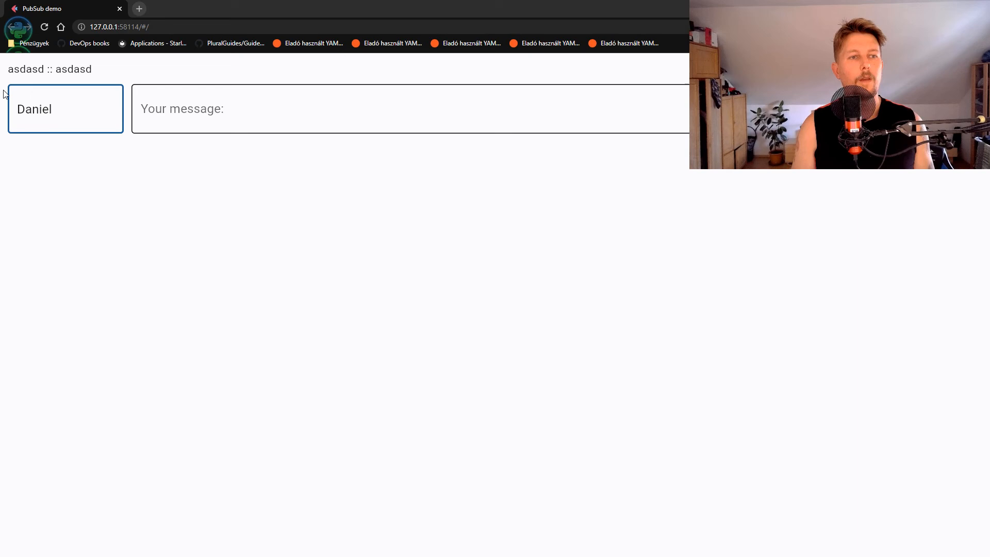
pyautogui.click(411, 108)
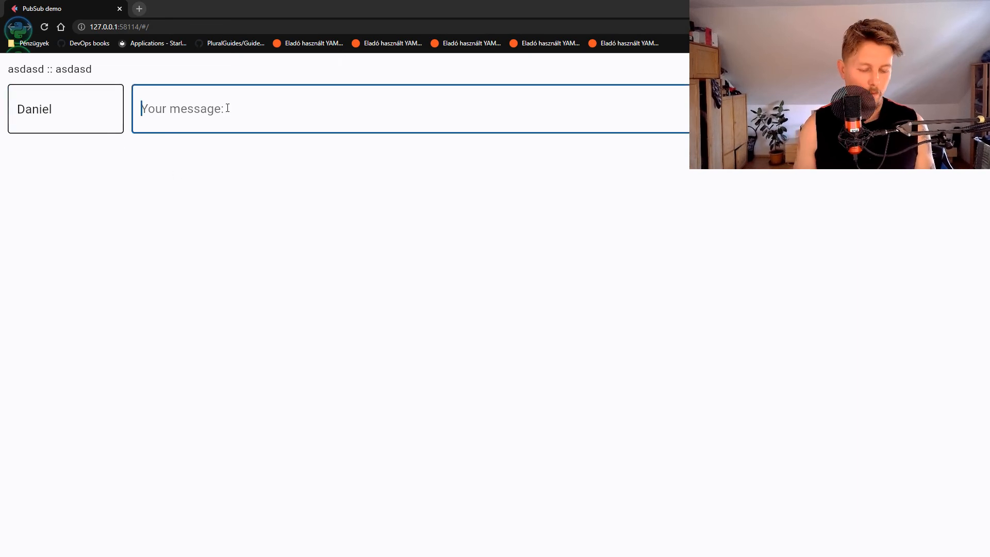
pyautogui.write('Szu')
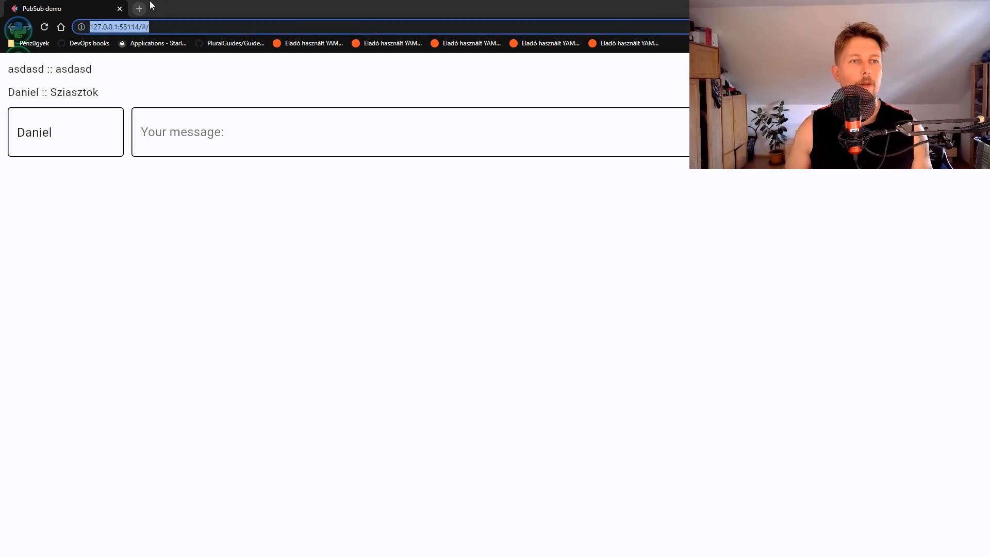
pyautogui.click(139, 8)
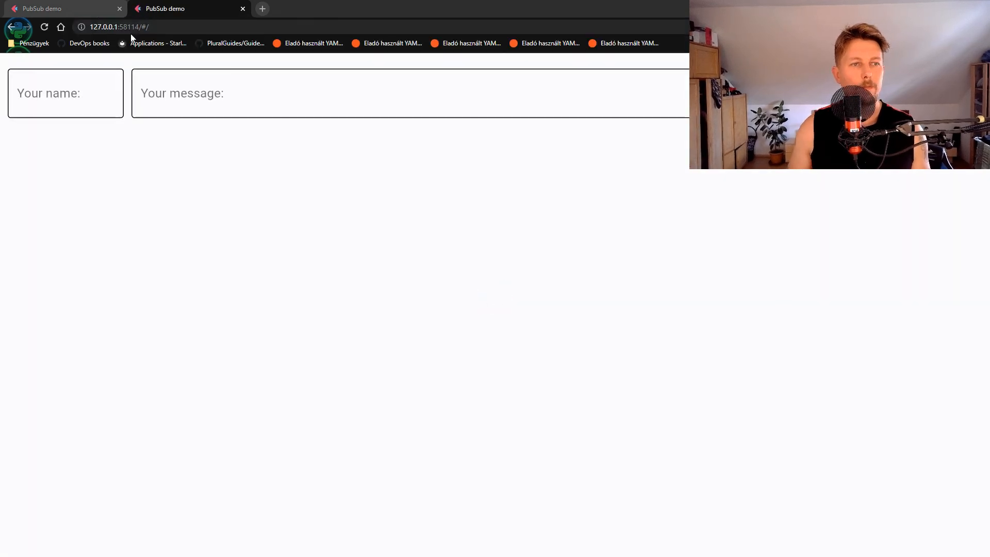